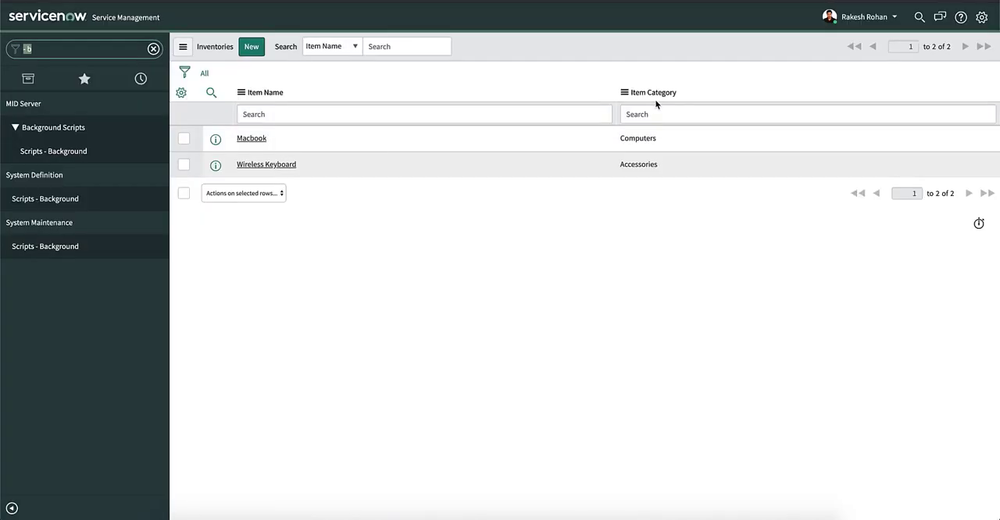
{"action": "mouse_move", "coordinate": [640, 94]}
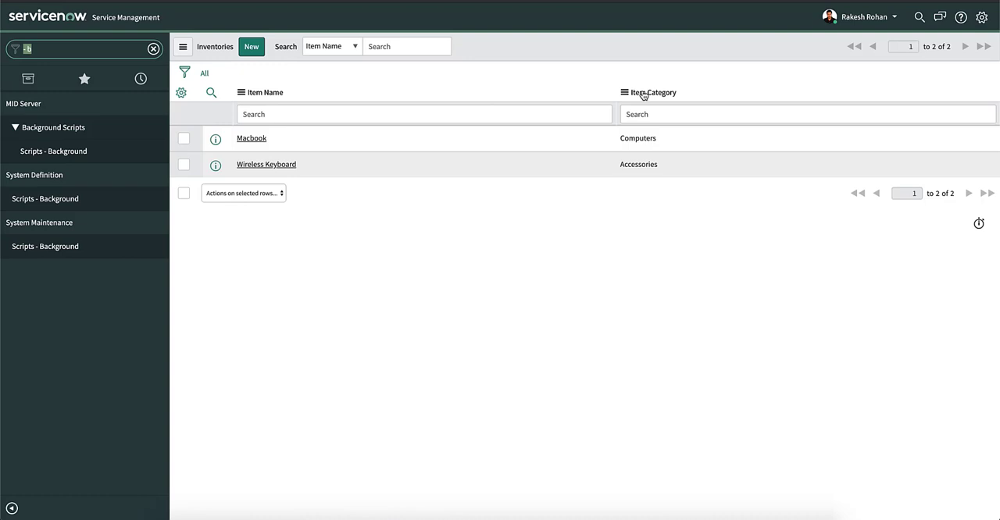
{"action": "mouse_move", "coordinate": [648, 147]}
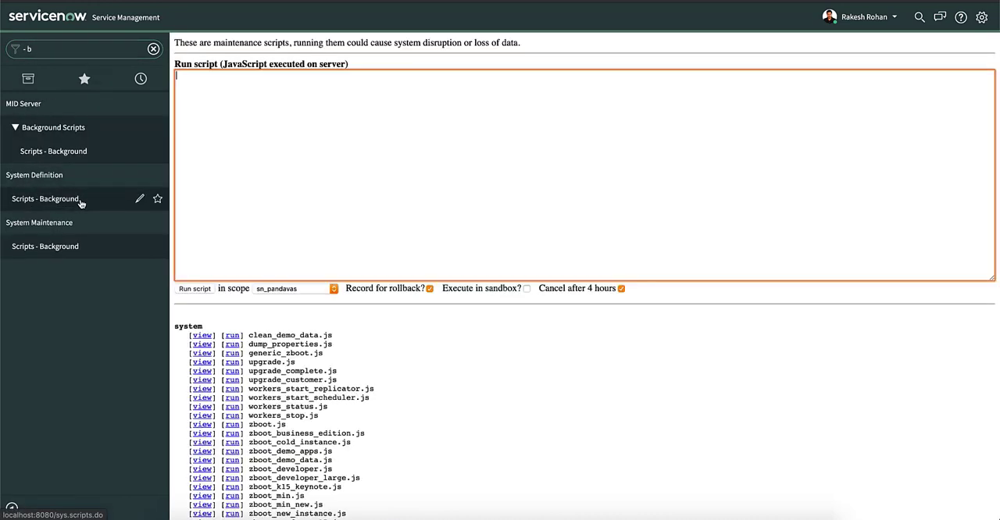
Set the background script's scope to global.
{"action": "left_click", "coordinate": [335, 287]}
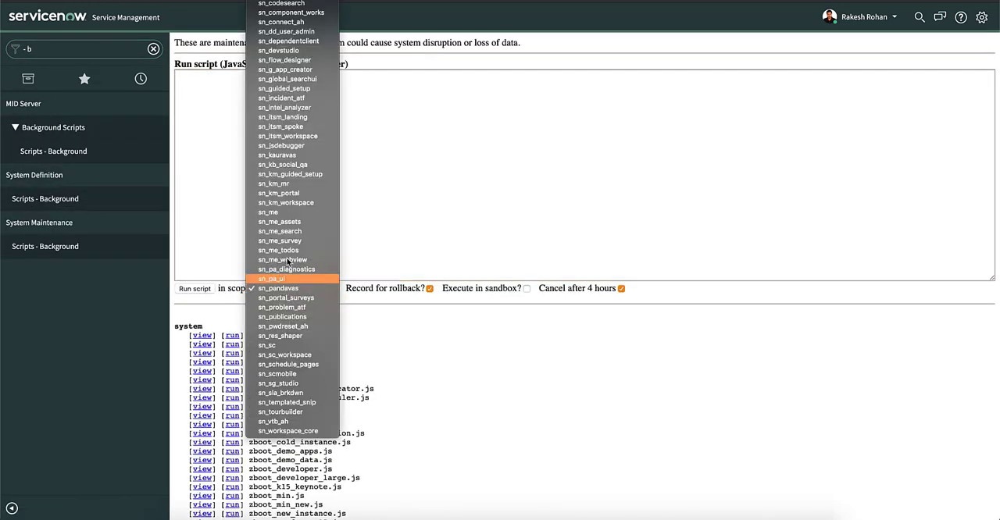
{"action": "left_click", "coordinate": [266, 287]}
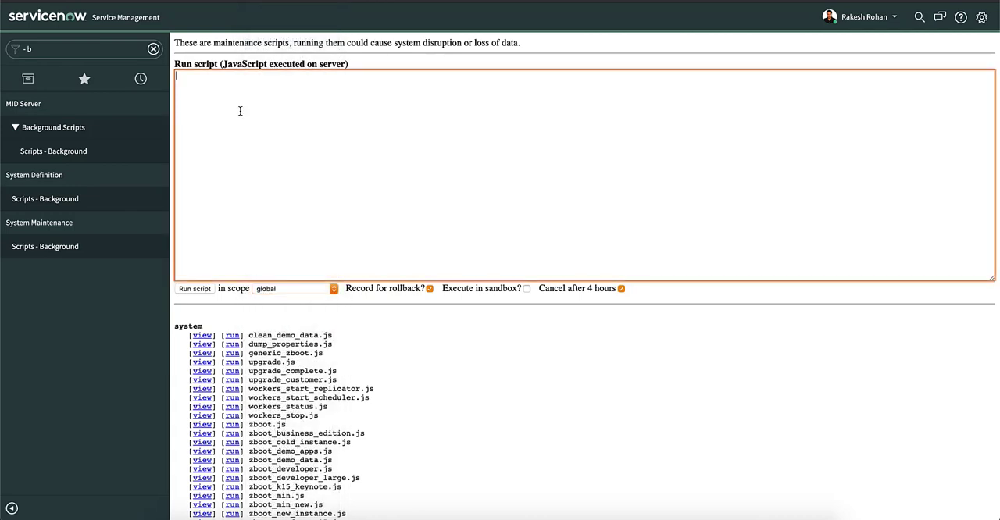
Write the GlideRecord query on the inventory table and advance to the first record.
{"action": "type", "text": "var gr ="}
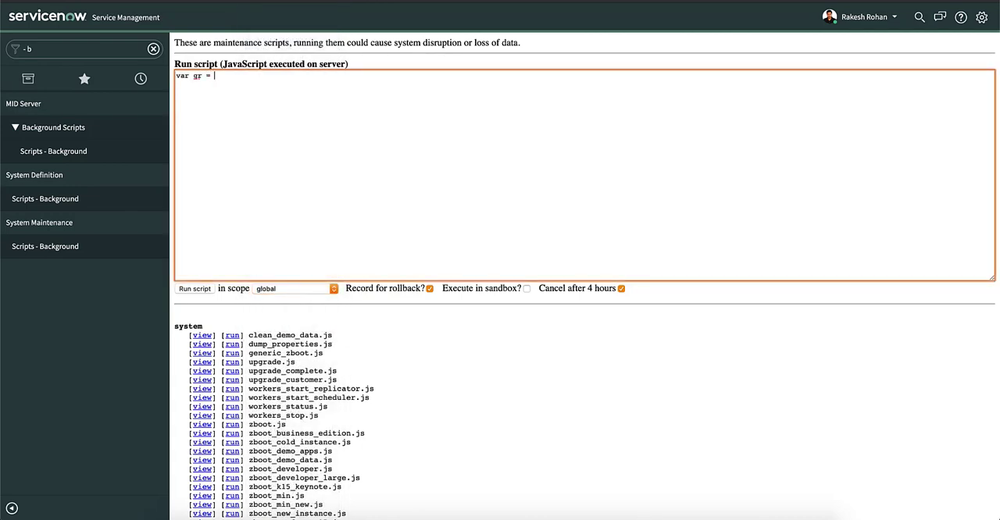
{"action": "type", "text": "new Glide"}
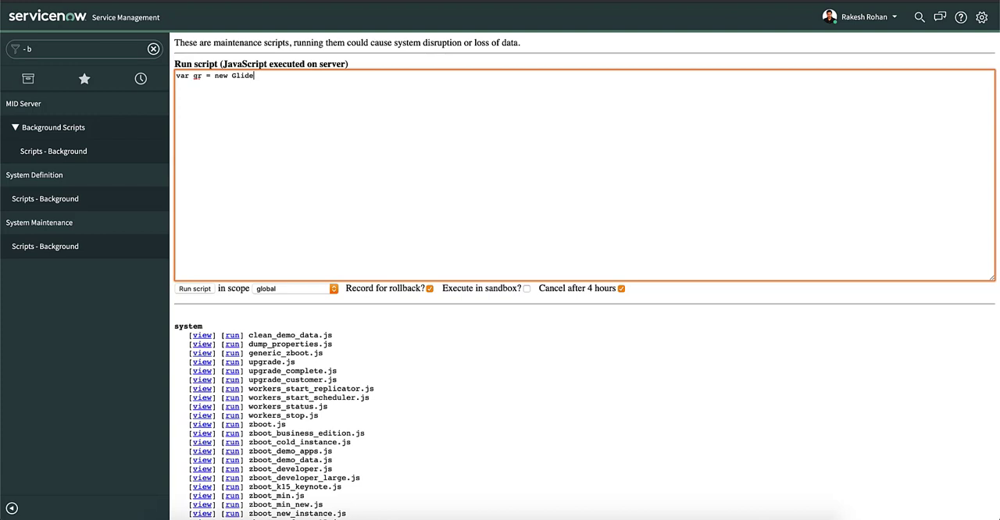
{"action": "type", "text": "Record("}
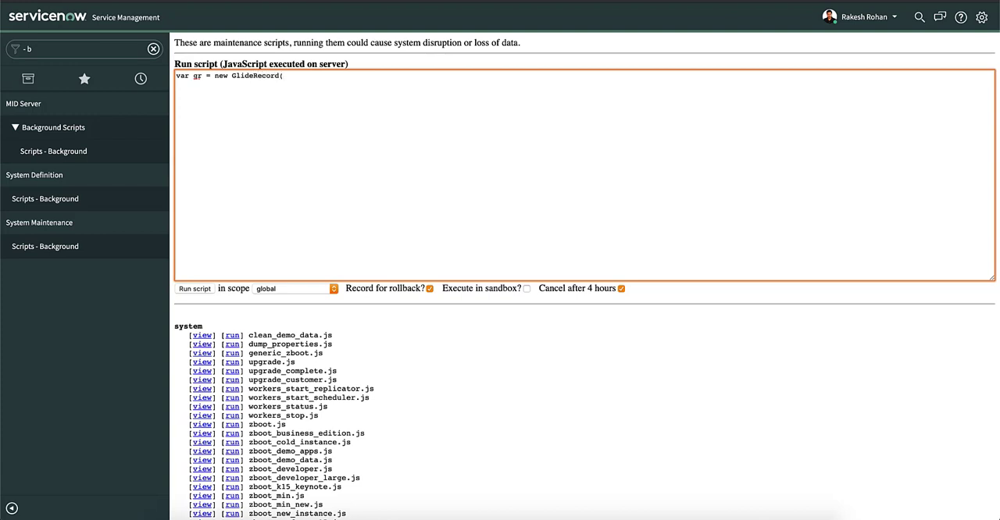
{"action": "type", "text": "'inventory"}
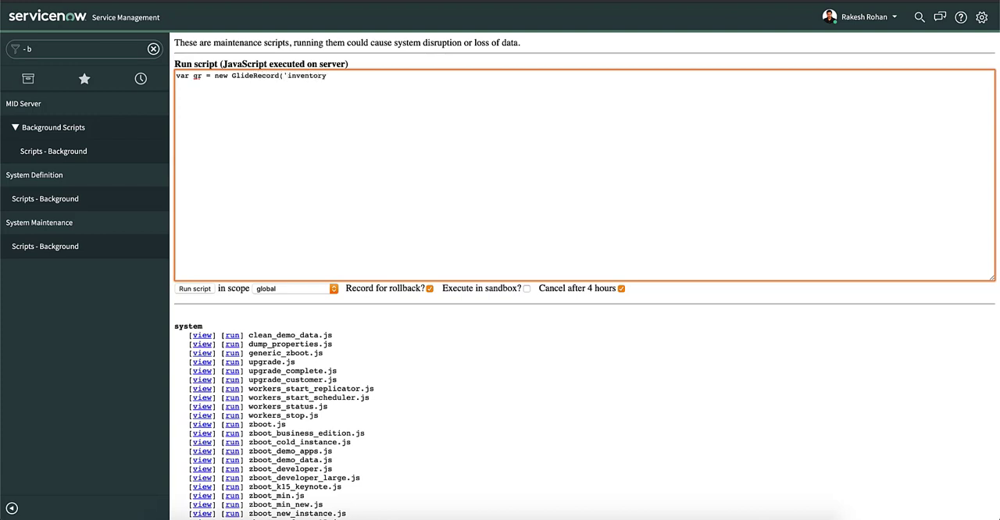
{"action": "type", "text": "');"}
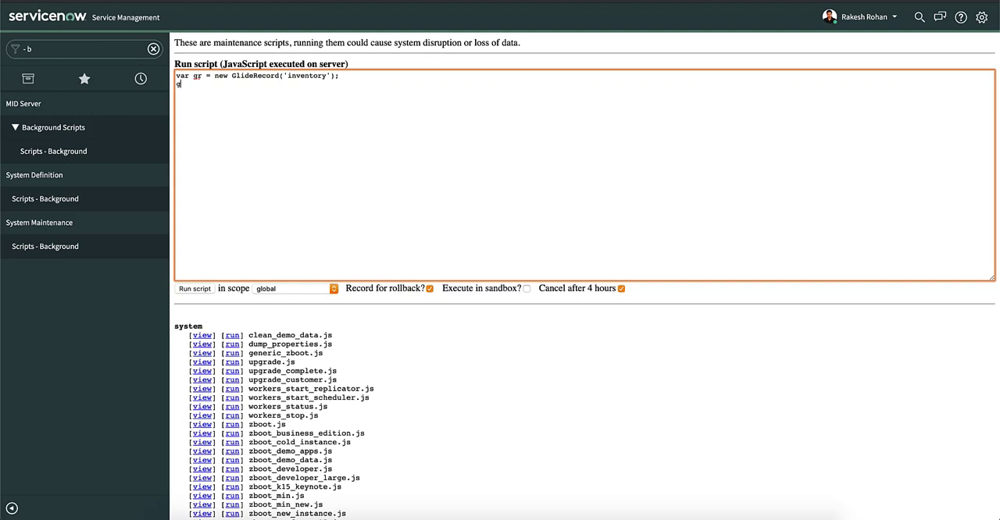
{"action": "type", "text": "r.query();"}
{"action": "type", "text": "gr.ne"}
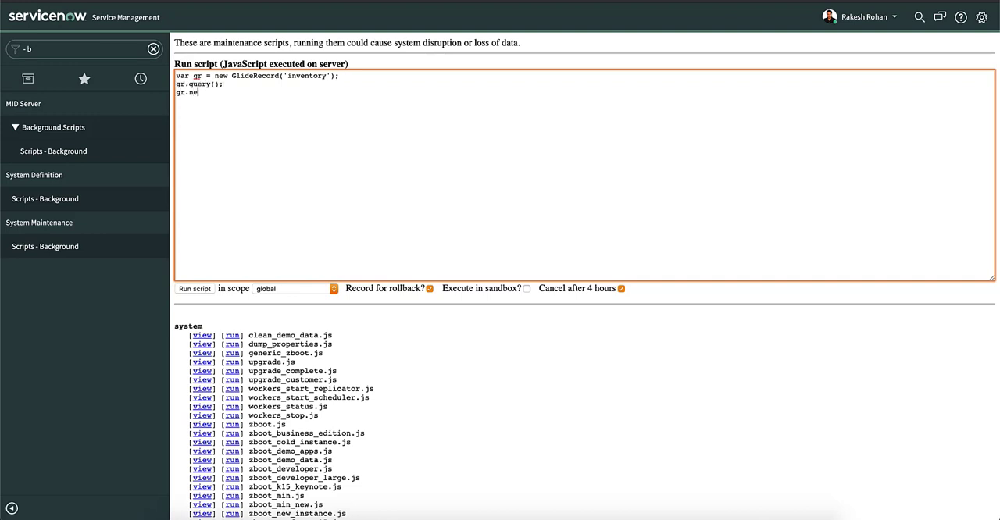
{"action": "type", "text": "xt();"}
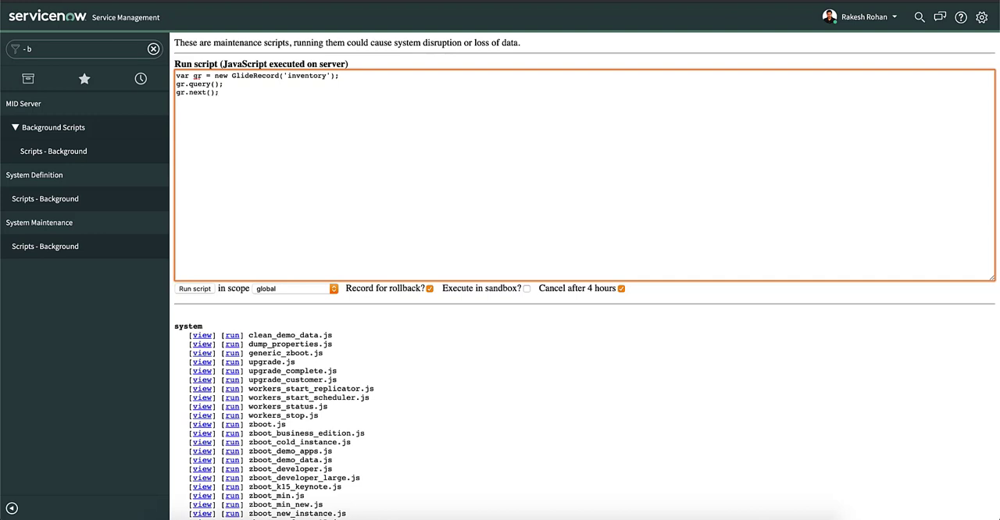
Set the record's item_category to 'Machine' and call update().
{"action": "type", "text": "gr.item_categ"}
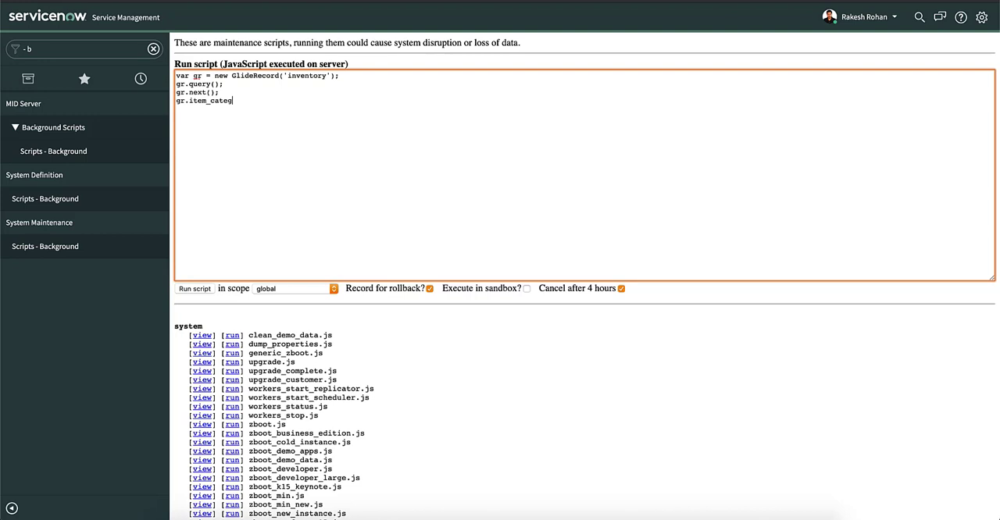
{"action": "type", "text": "ory ="}
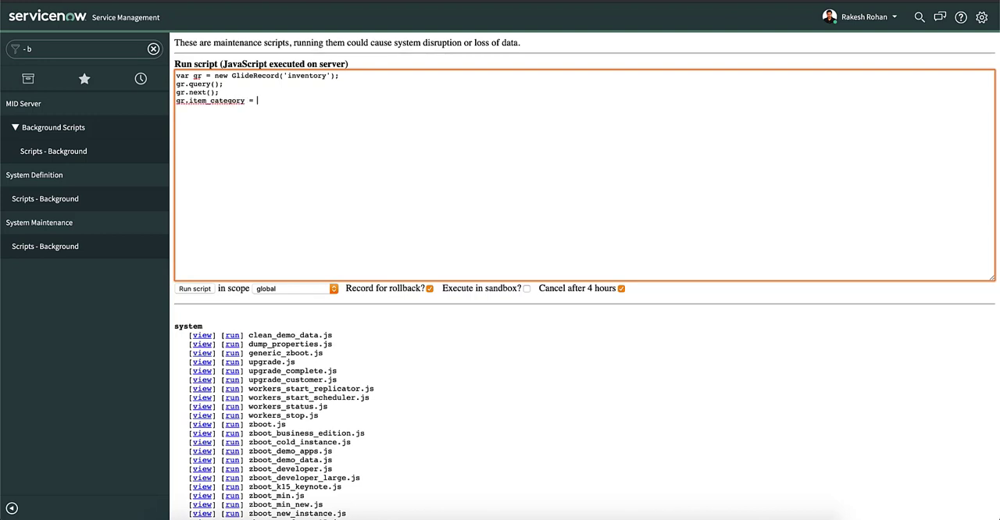
{"action": "type", "text": "'Machine"}
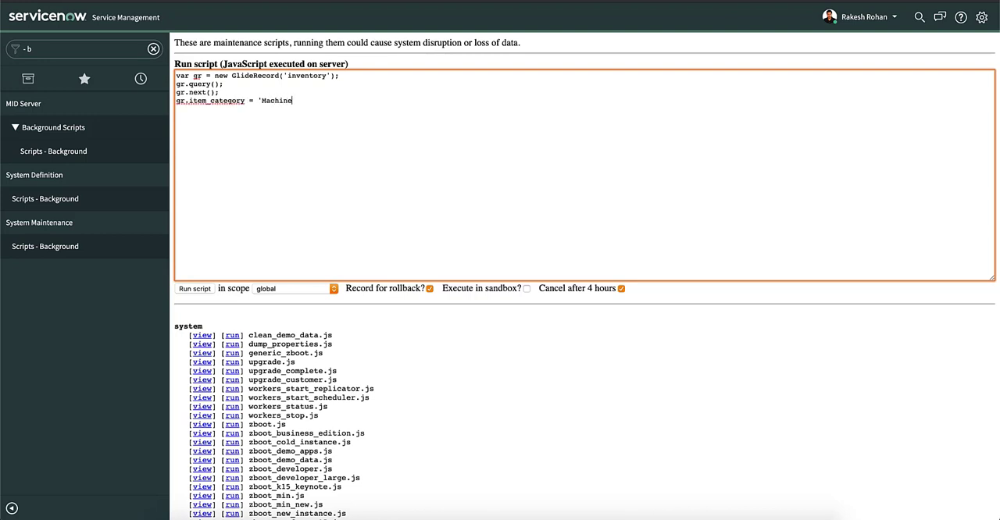
{"action": "type", "text": "';"}
{"action": "type", "text": "gr.update"}
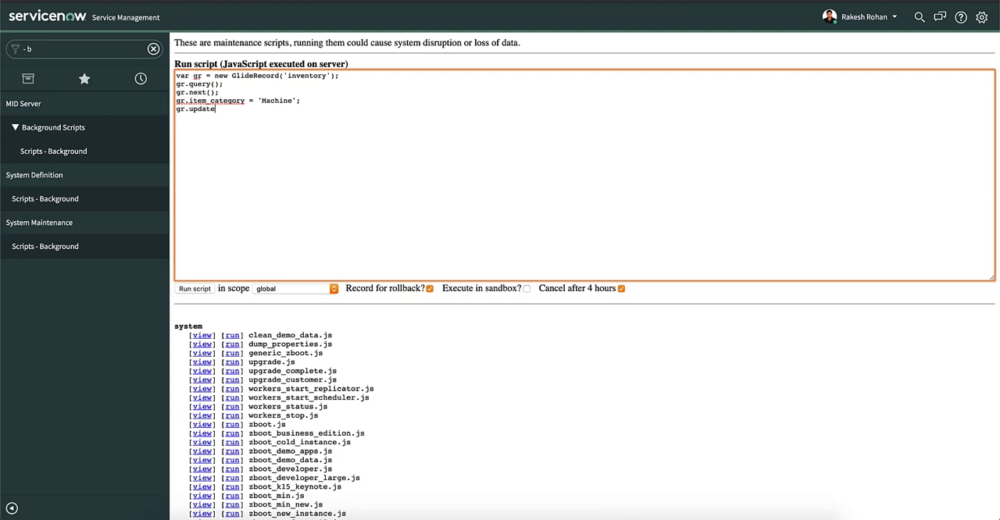
{"action": "type", "text": "();"}
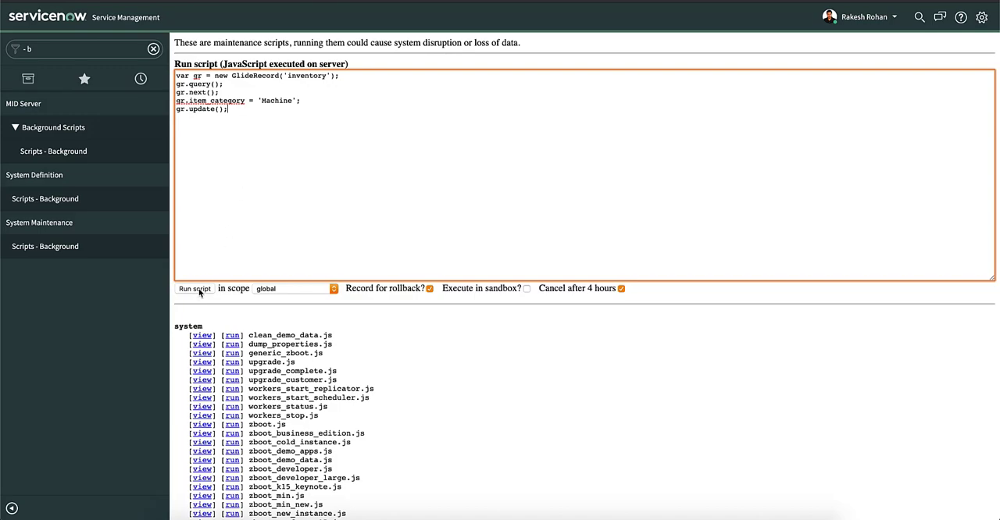
Run the script, start debugging OnInventoryUpdate, resume past line 4 and add a line 12 breakpoint.
{"action": "left_click", "coordinate": [194, 289]}
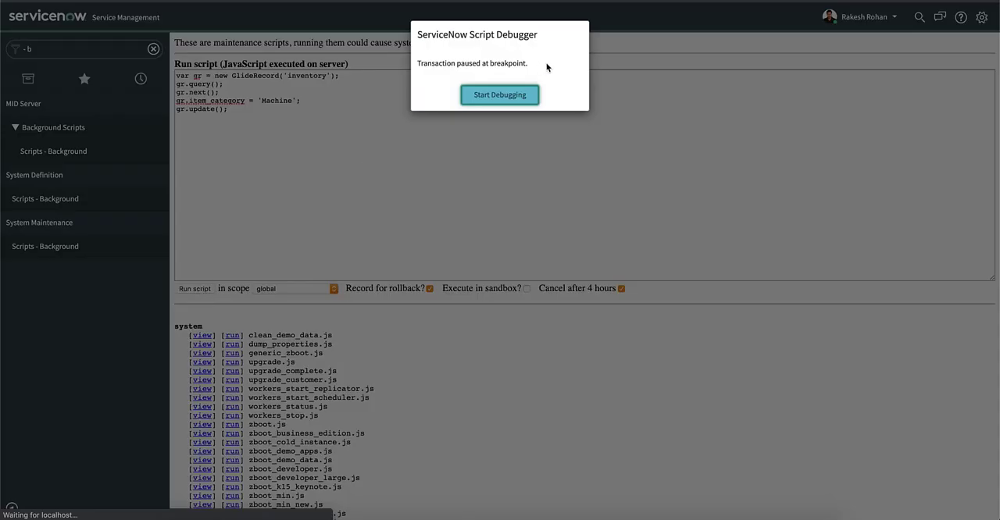
{"action": "left_click", "coordinate": [500, 95]}
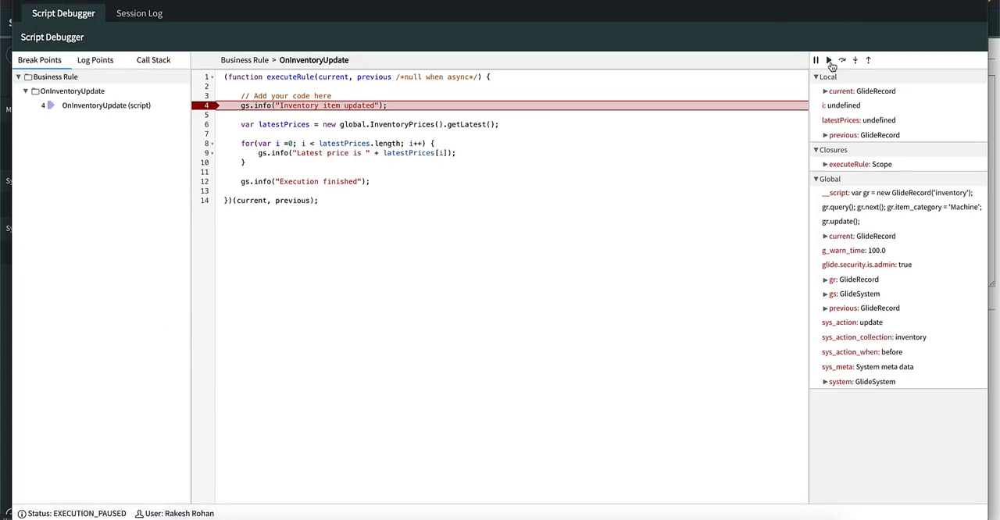
{"action": "mouse_move", "coordinate": [828, 59]}
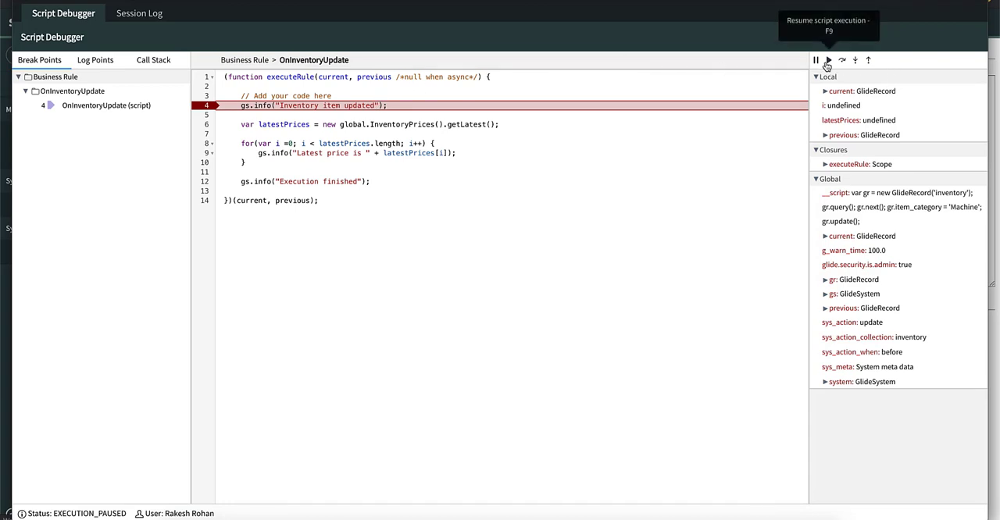
{"action": "left_click", "coordinate": [828, 59]}
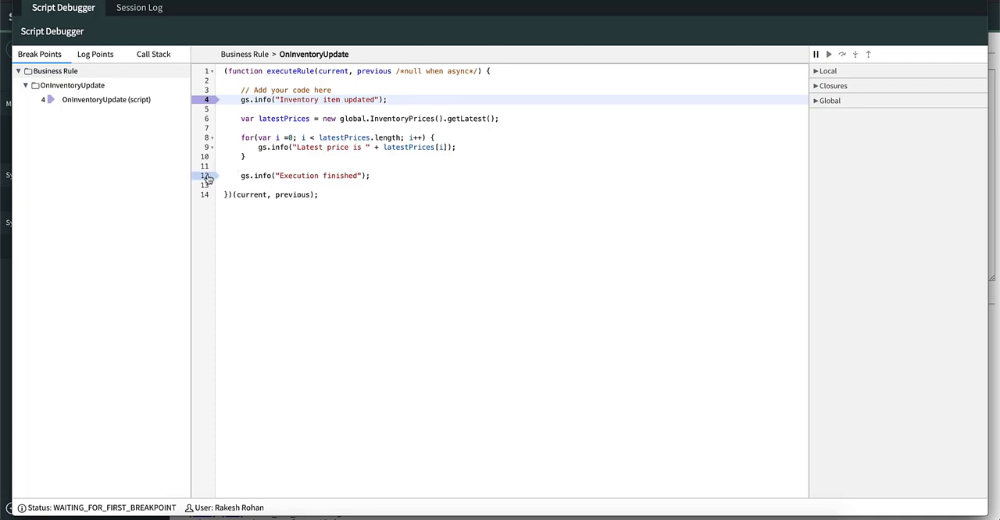
{"action": "mouse_move", "coordinate": [207, 175]}
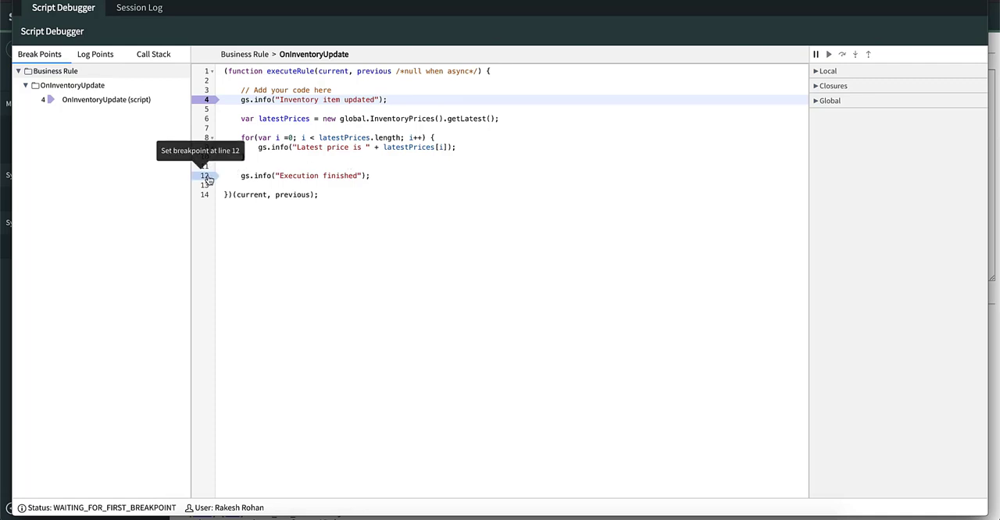
{"action": "left_click", "coordinate": [203, 175]}
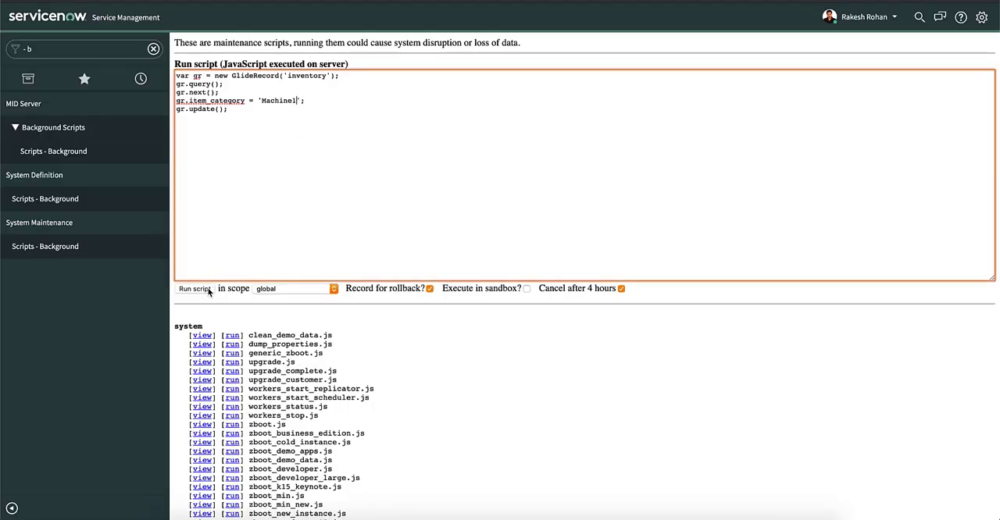
Rerun the script with 'Machine1' and resume through the line 4 and line 12 breakpoints.
{"action": "left_click", "coordinate": [195, 287]}
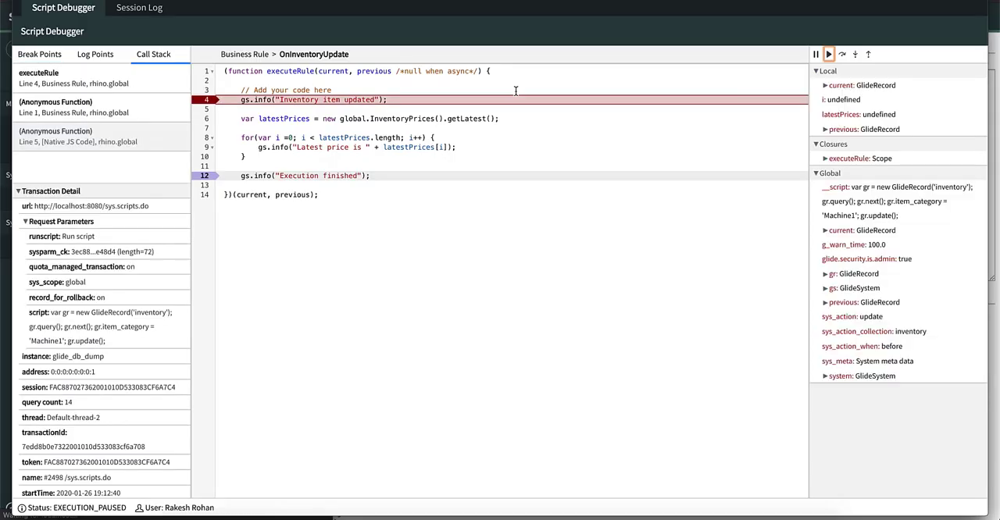
{"action": "mouse_move", "coordinate": [828, 53]}
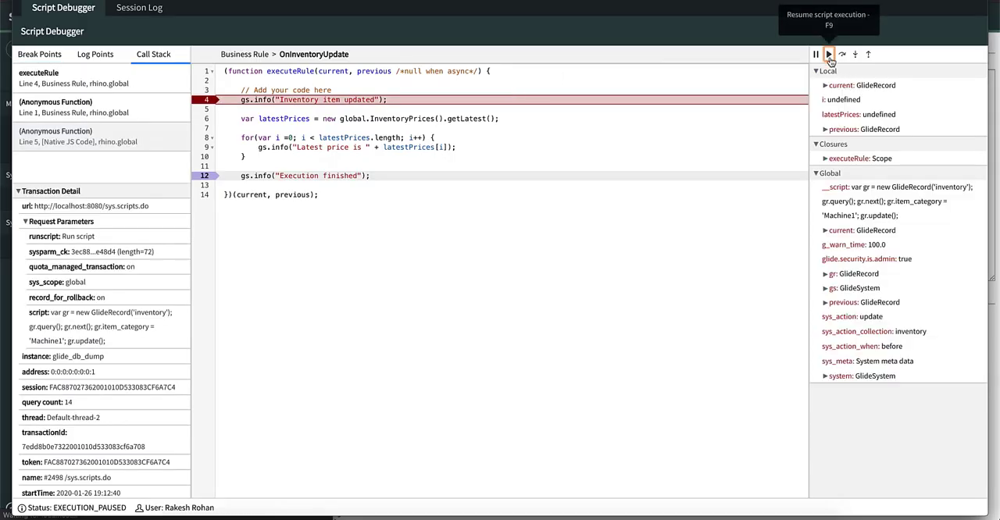
{"action": "left_click", "coordinate": [828, 53]}
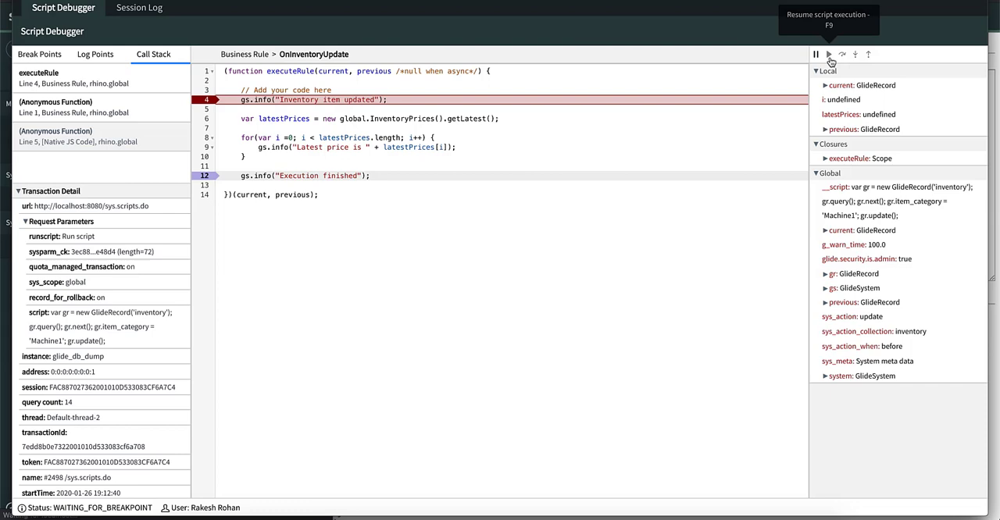
{"action": "left_click", "coordinate": [828, 53]}
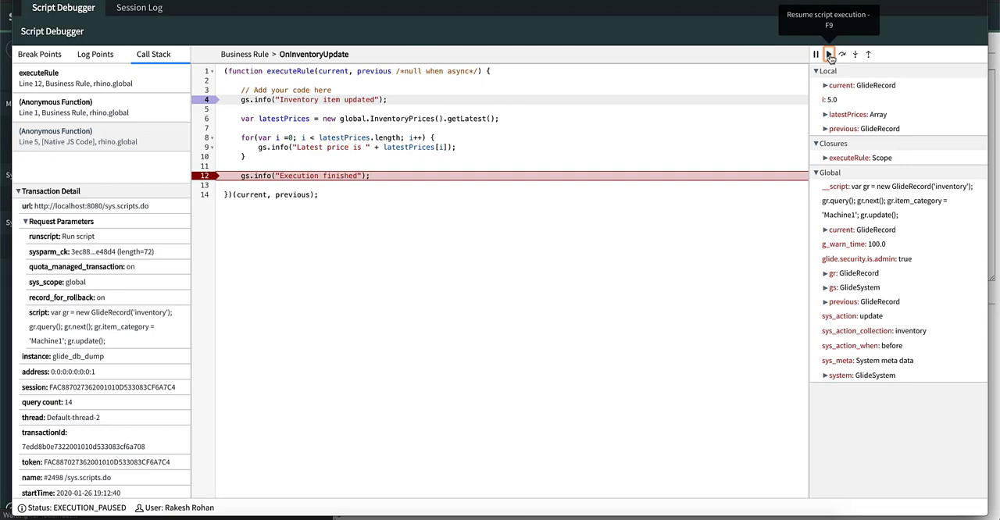
{"action": "left_click", "coordinate": [828, 54]}
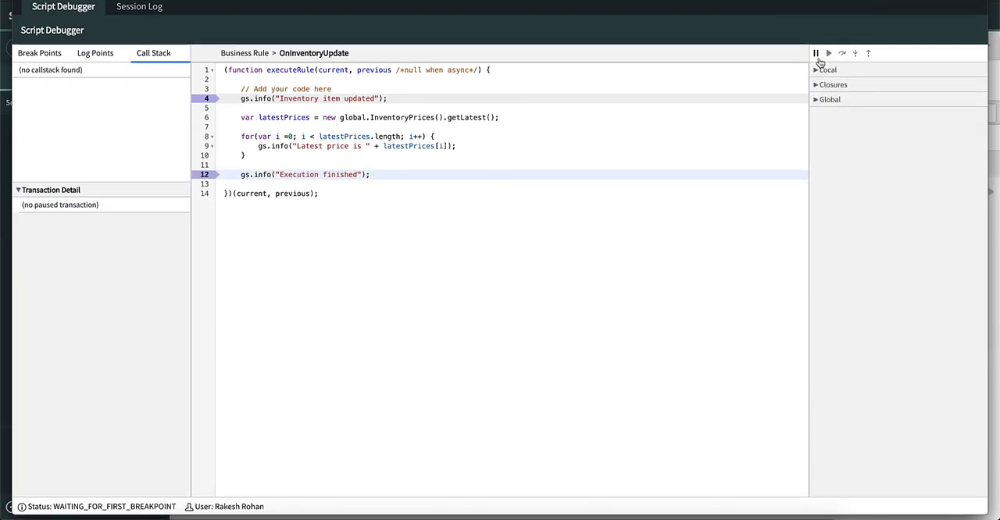
{"action": "mouse_move", "coordinate": [815, 53]}
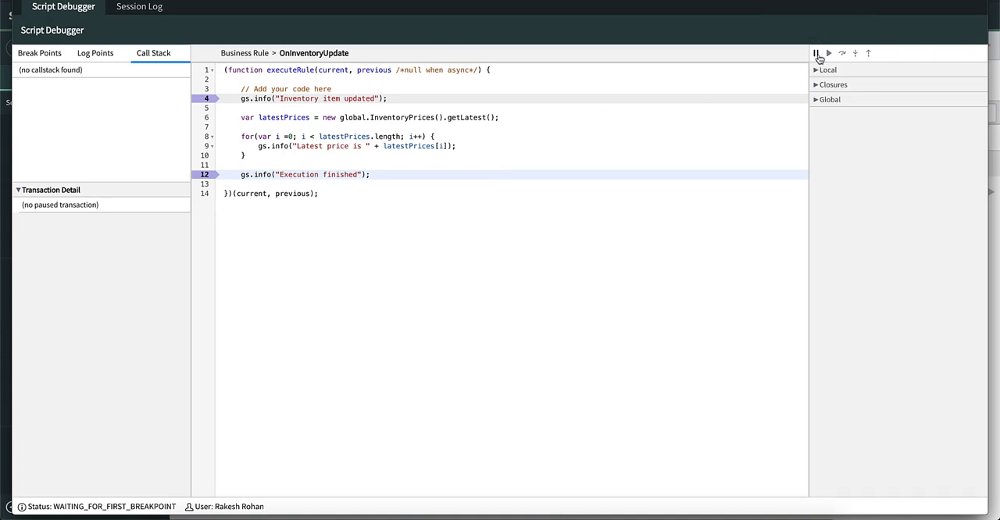
Save the Macbook item with category 'Machiness' and return to the Inventories list.
{"action": "left_click", "coordinate": [815, 53]}
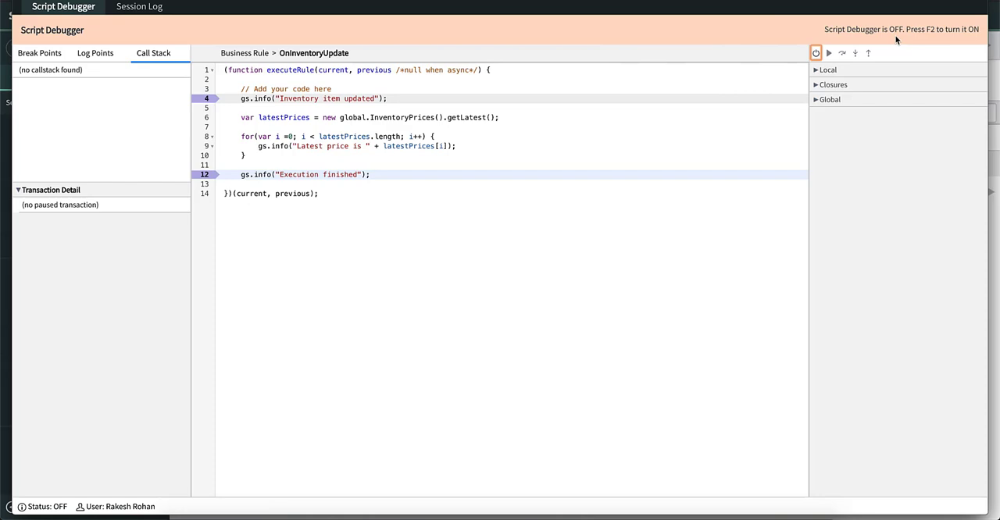
{"action": "mouse_move", "coordinate": [727, 61]}
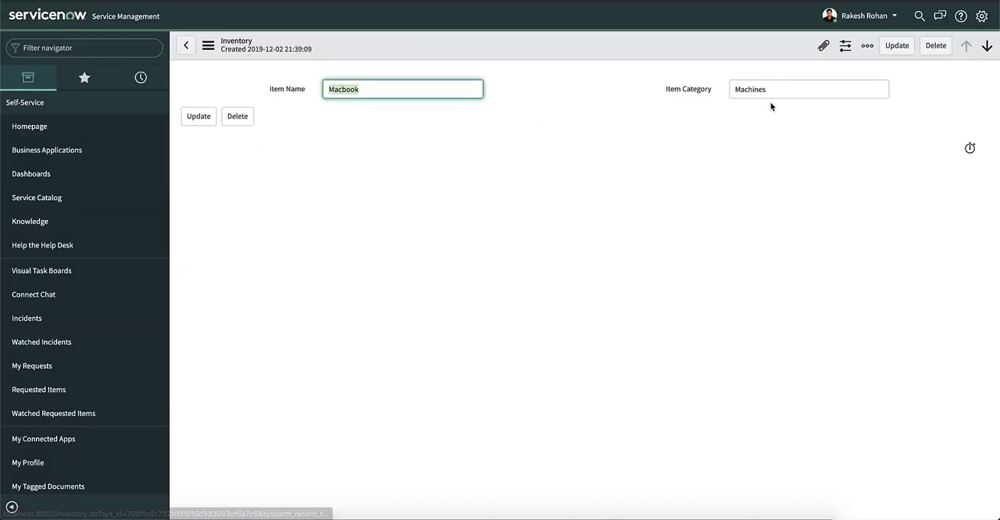
{"action": "left_click", "coordinate": [186, 43]}
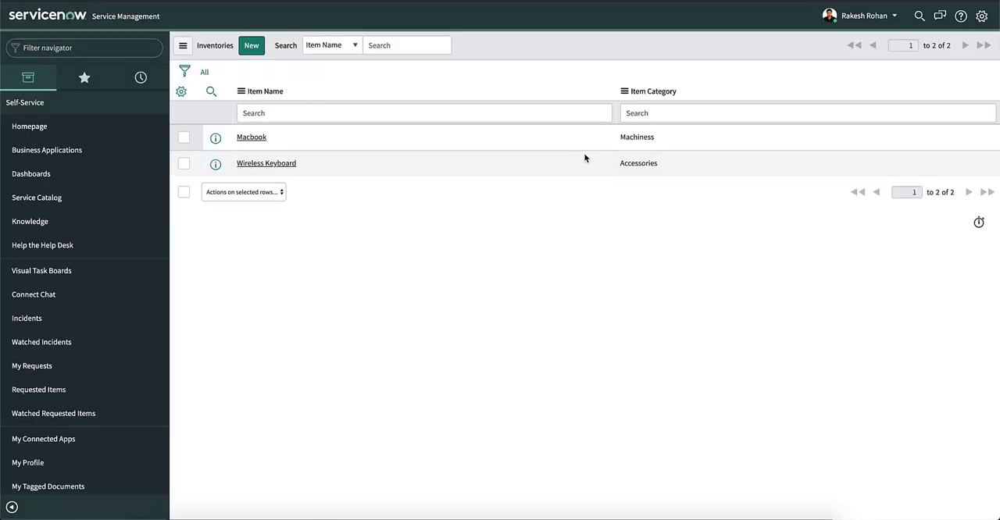
Resave the Macbook record, resume the paused OnInventoryUpdate rule, and go back to Scripts - Background.
{"action": "left_click", "coordinate": [250, 138]}
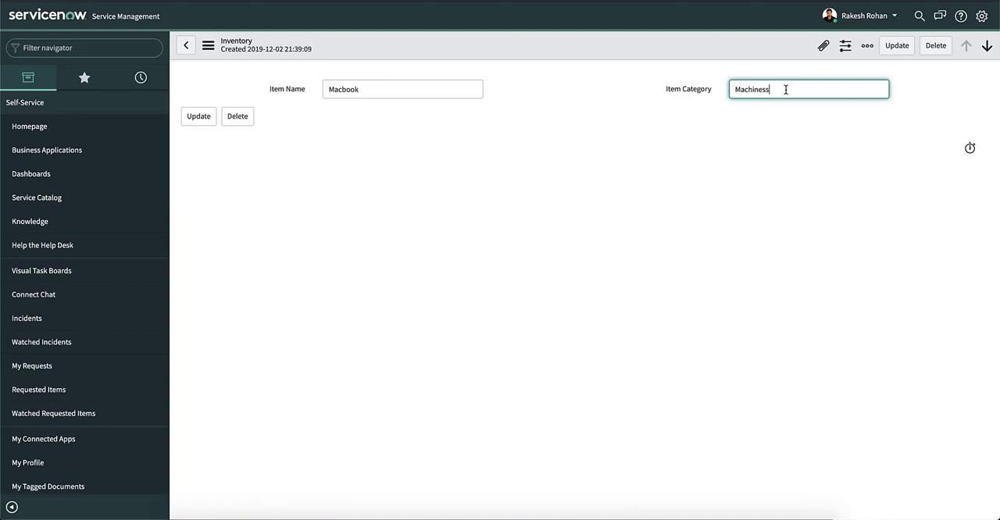
{"action": "left_click", "coordinate": [198, 115]}
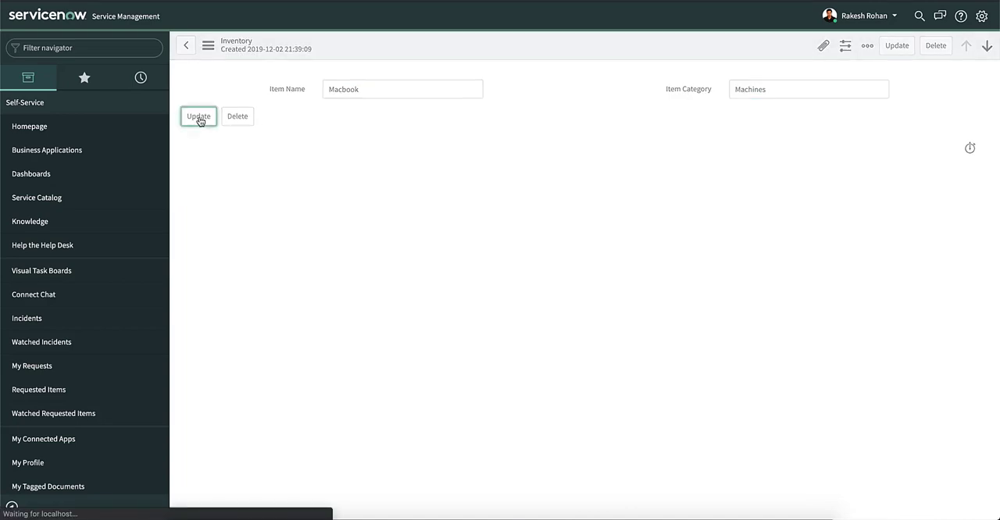
{"action": "left_click", "coordinate": [197, 116]}
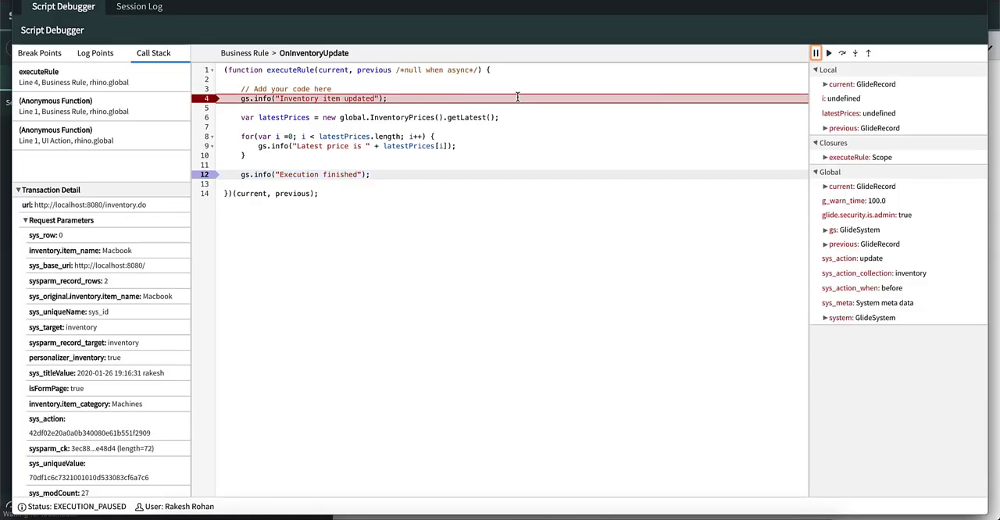
{"action": "left_click", "coordinate": [829, 53]}
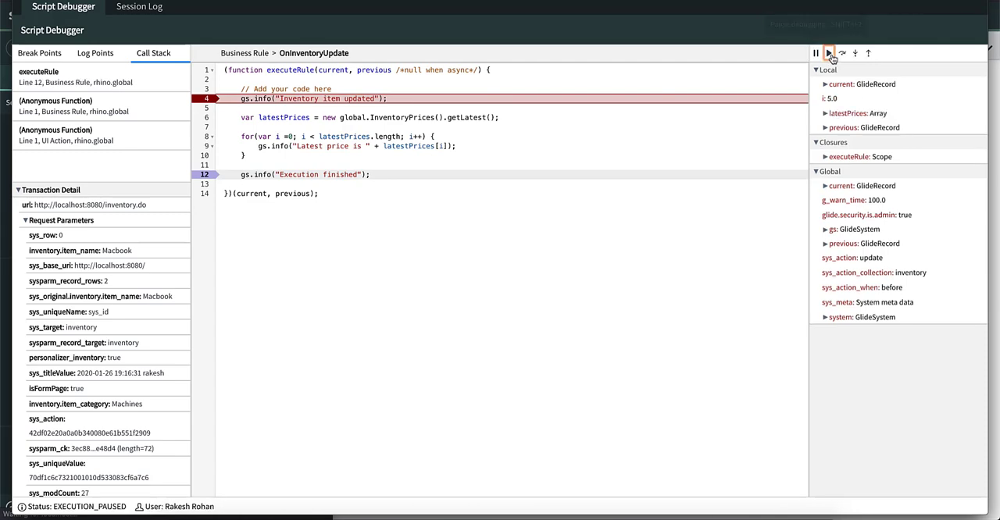
{"action": "left_click", "coordinate": [828, 53]}
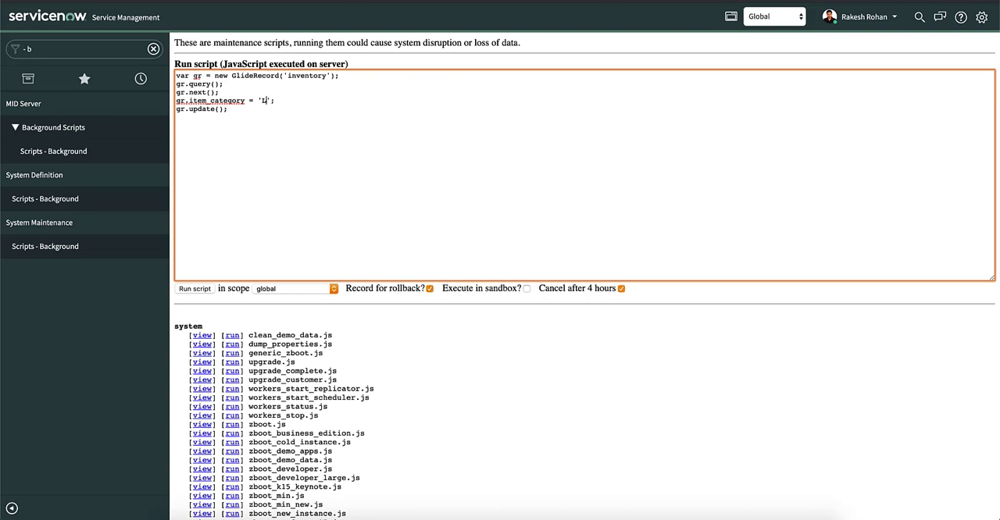
Run the background script with the category set to 'Laptops'.
{"action": "type", "text": "aptops"}
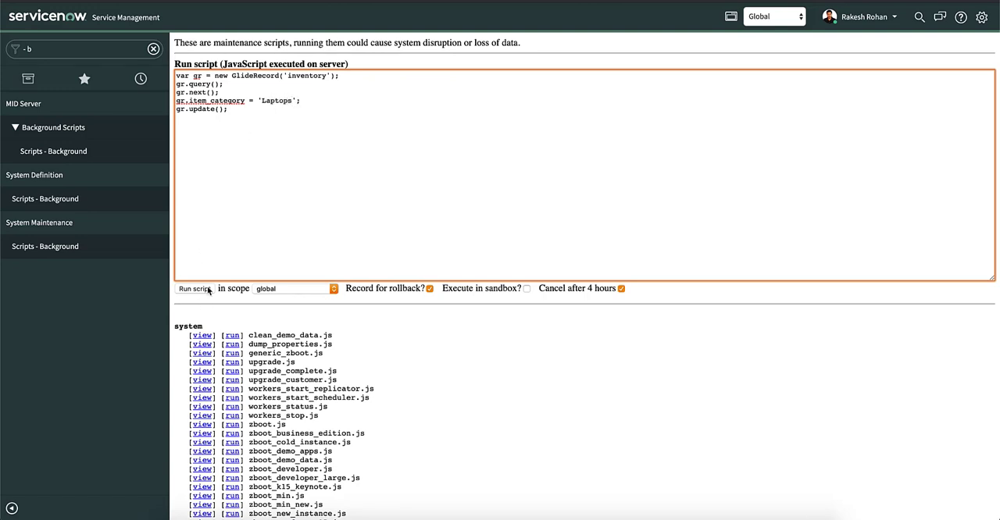
{"action": "left_click", "coordinate": [194, 288]}
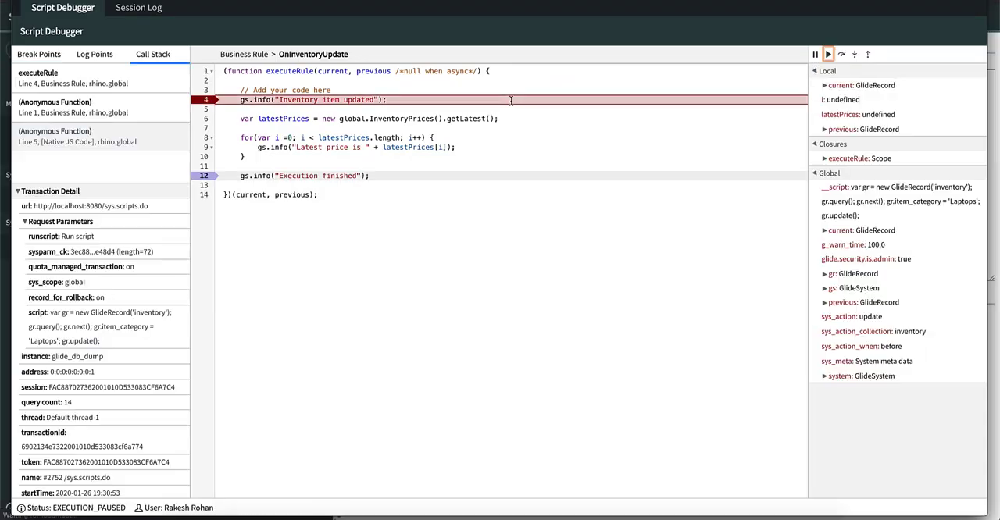
{"action": "mouse_move", "coordinate": [828, 53]}
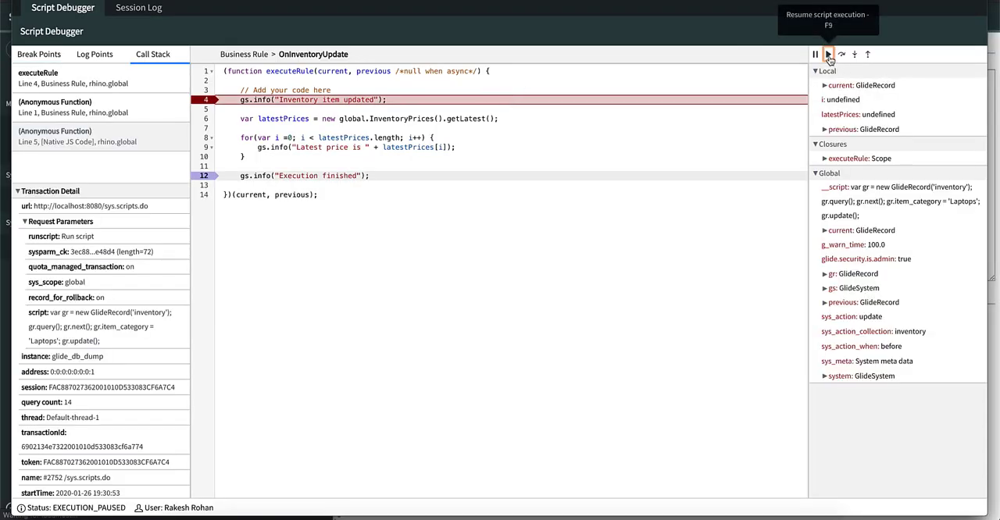
{"action": "mouse_move", "coordinate": [642, 153]}
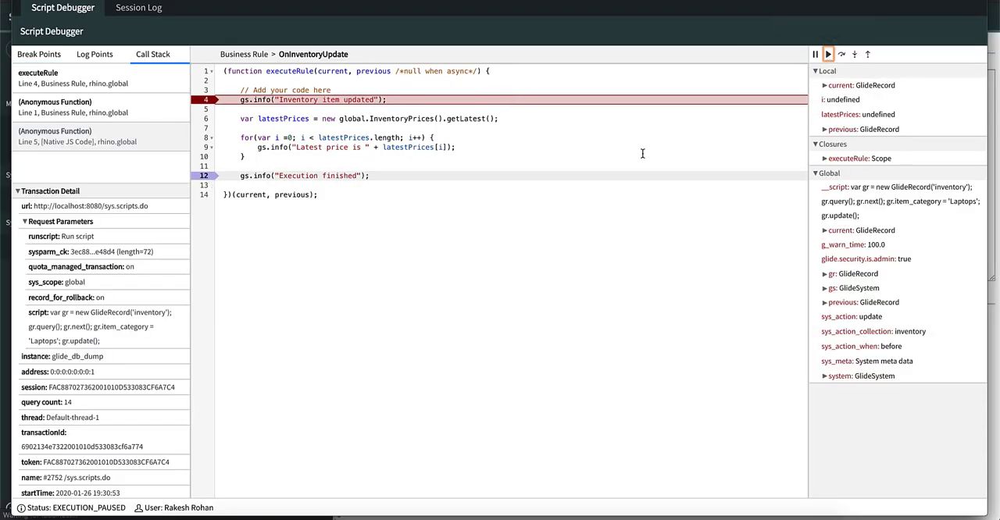
{"action": "mouse_move", "coordinate": [842, 53]}
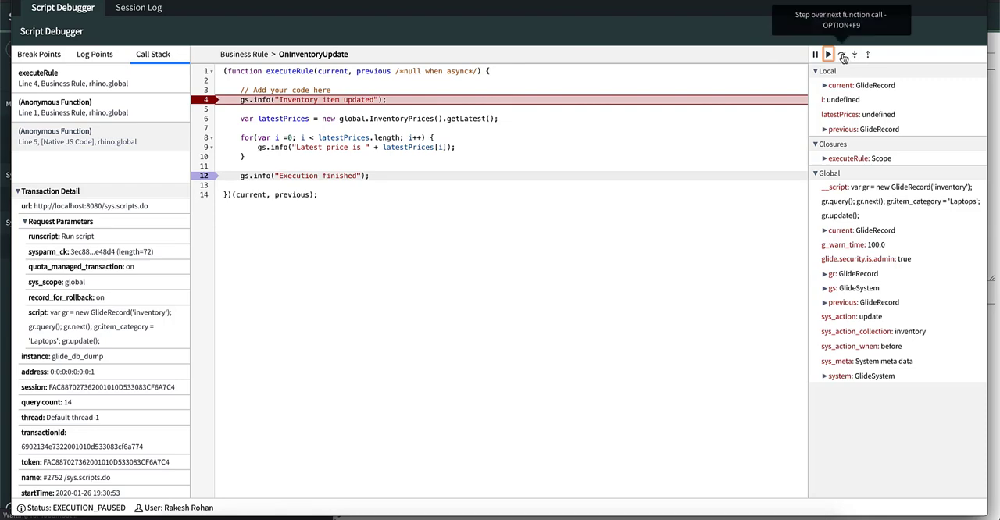
Step over the business rule's price loop to line 12, then resume to finish.
{"action": "left_click", "coordinate": [844, 53]}
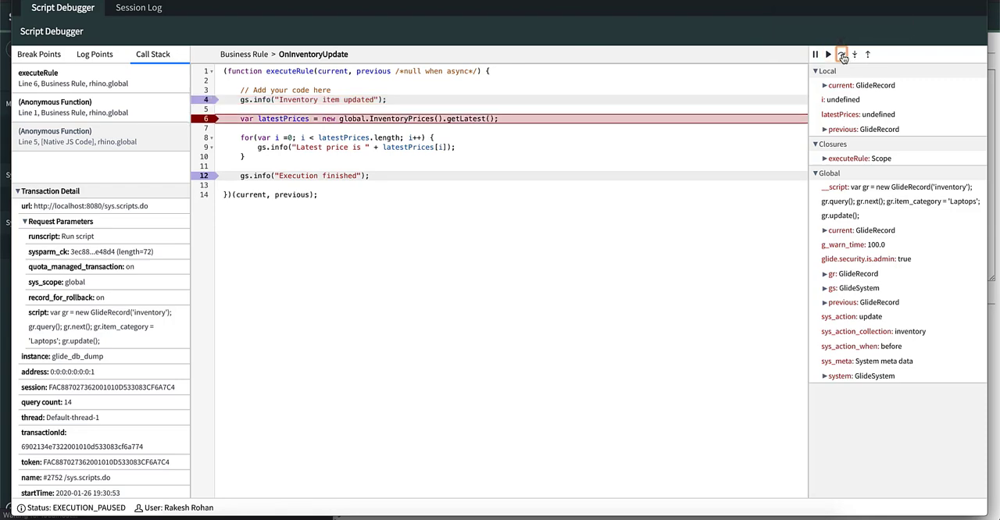
{"action": "left_click", "coordinate": [842, 54]}
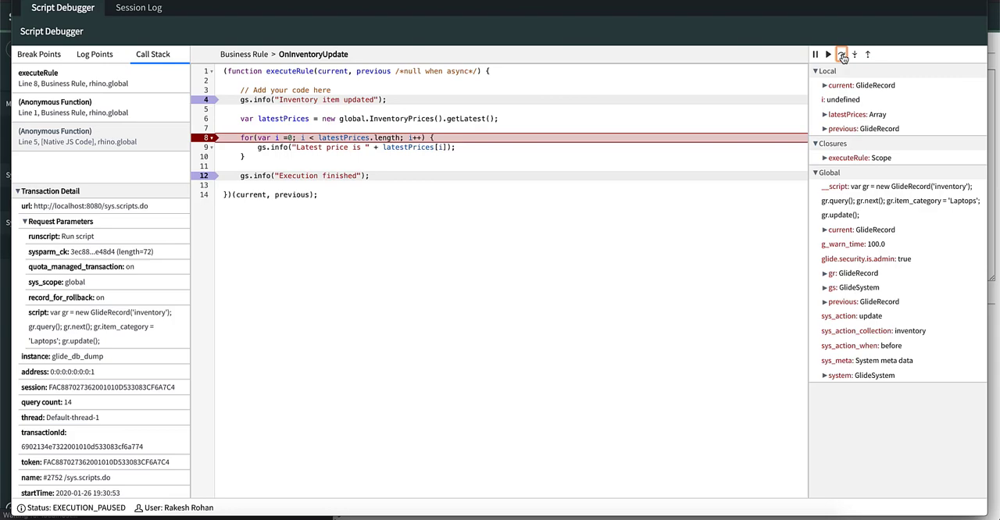
{"action": "left_click", "coordinate": [841, 53]}
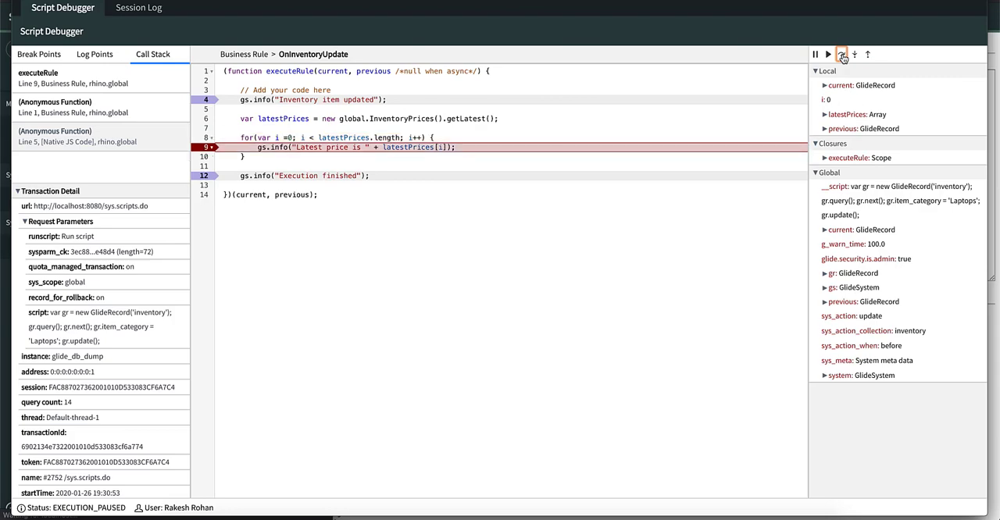
{"action": "left_click", "coordinate": [853, 53]}
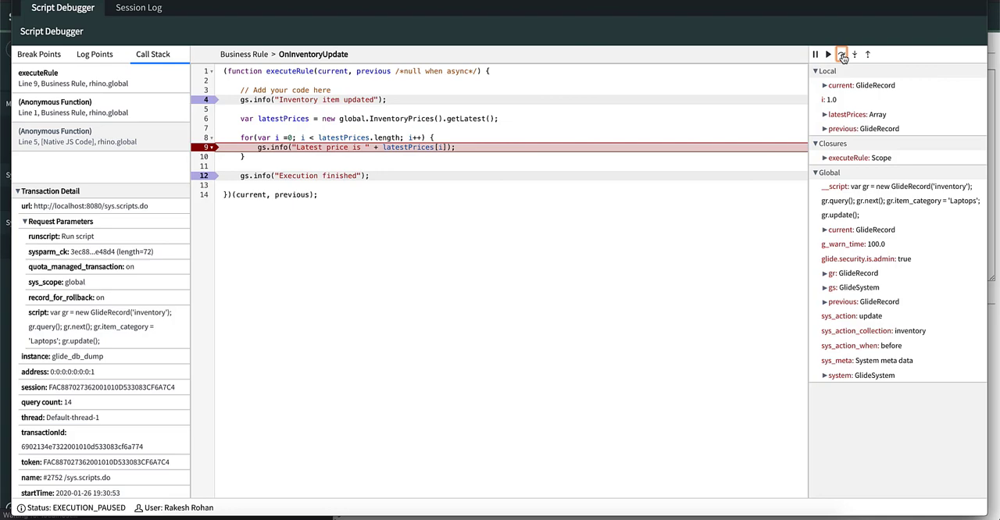
{"action": "left_click", "coordinate": [842, 53]}
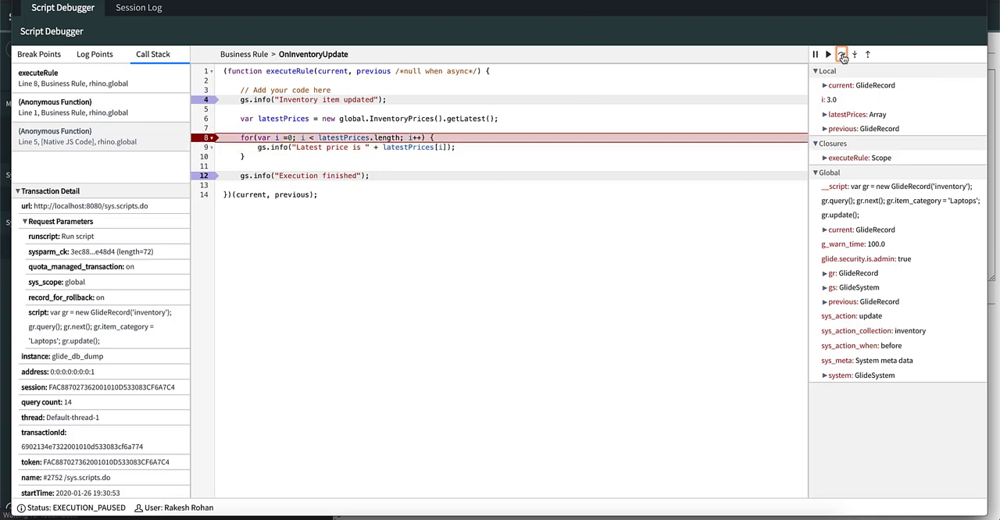
{"action": "left_click", "coordinate": [842, 53]}
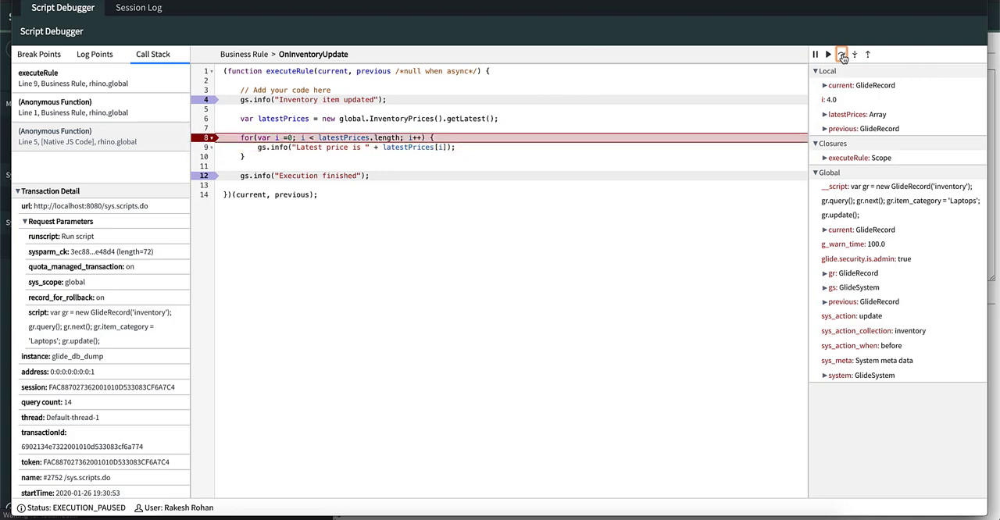
{"action": "left_click", "coordinate": [842, 53]}
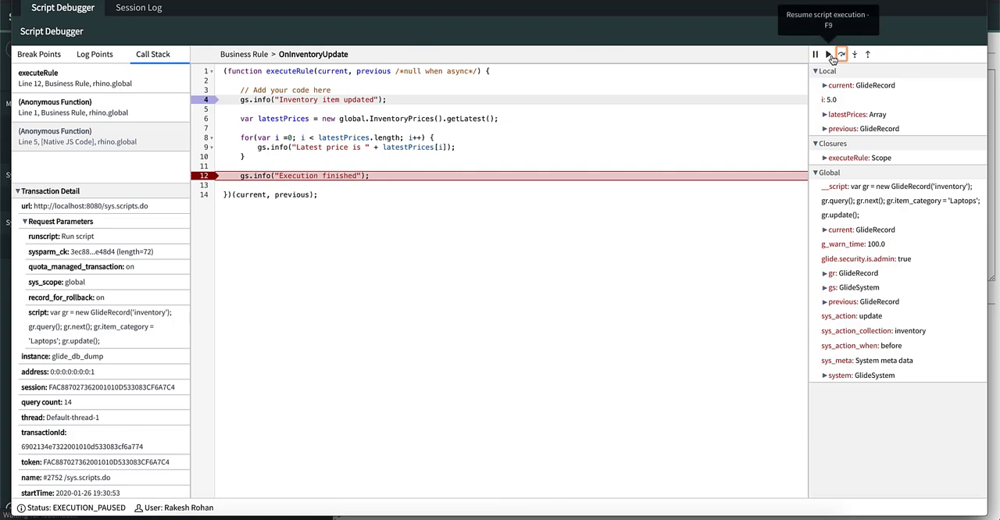
{"action": "left_click", "coordinate": [828, 53]}
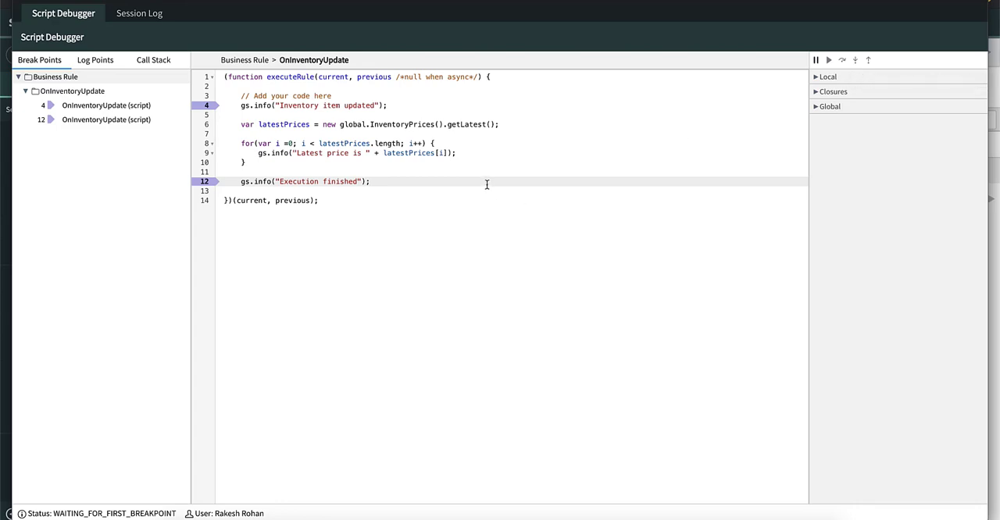
{"action": "mouse_move", "coordinate": [406, 122]}
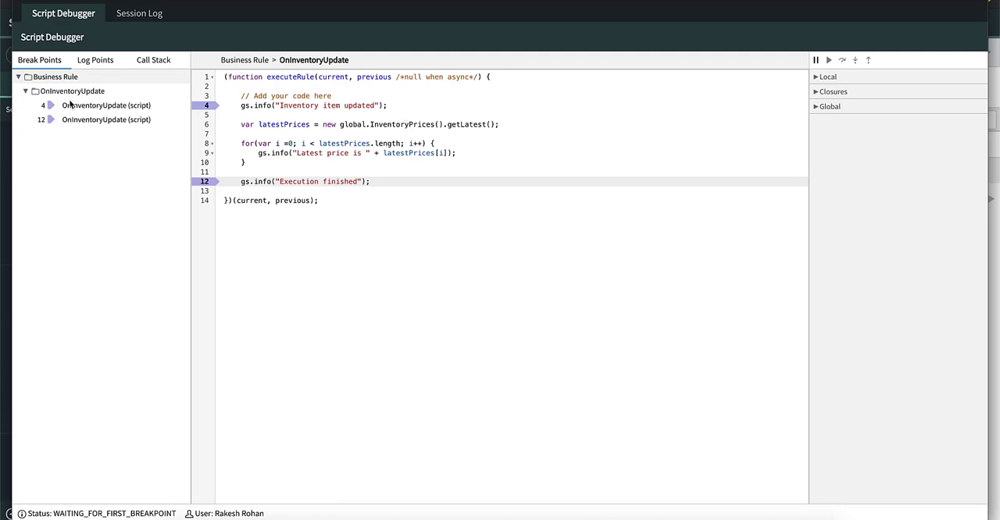
{"action": "mouse_move", "coordinate": [256, 119]}
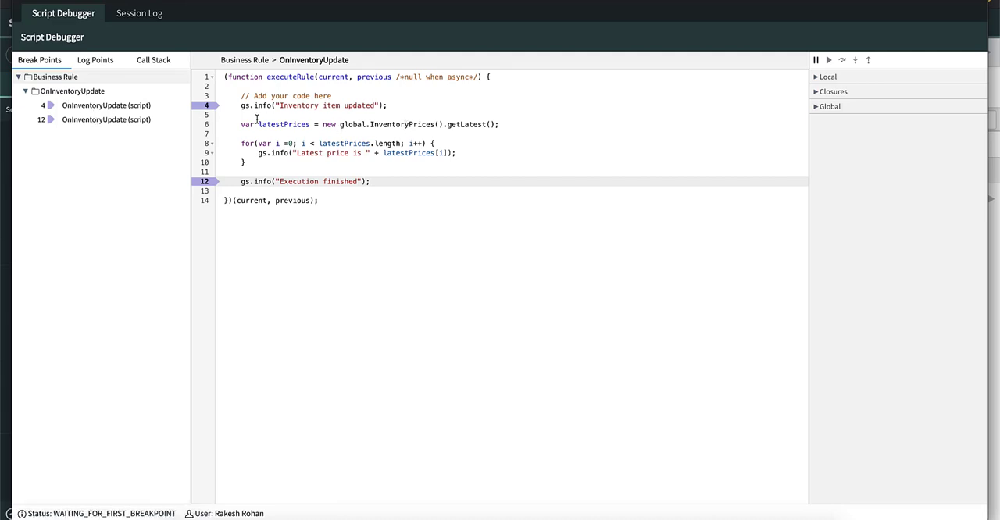
Open the Macbook record from Inventories and update it so the transaction pauses at the breakpoint.
{"action": "left_click", "coordinate": [153, 53]}
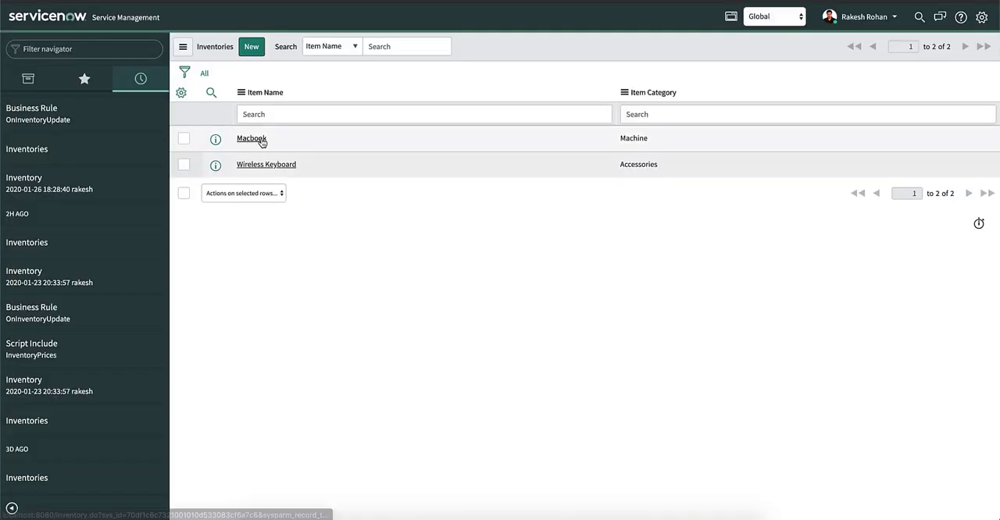
{"action": "left_click", "coordinate": [250, 137]}
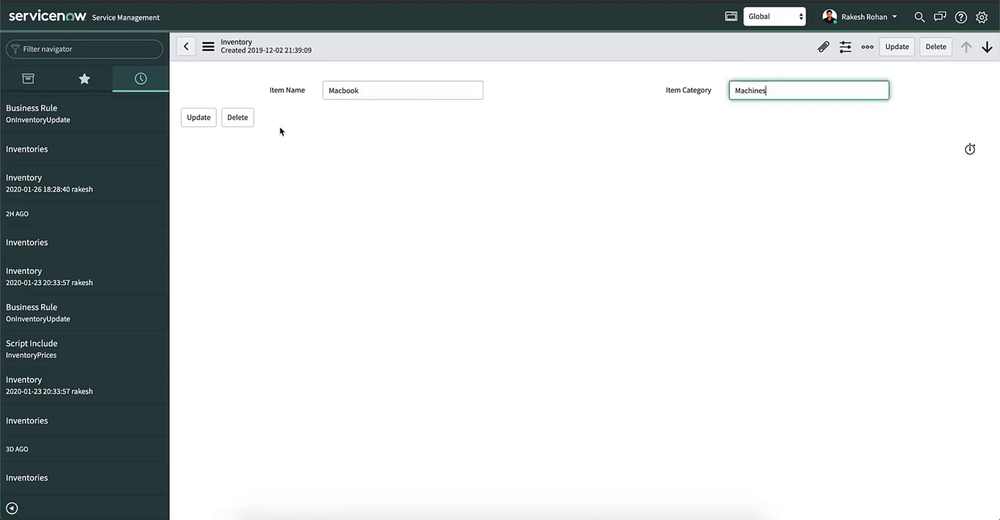
{"action": "left_click", "coordinate": [198, 117]}
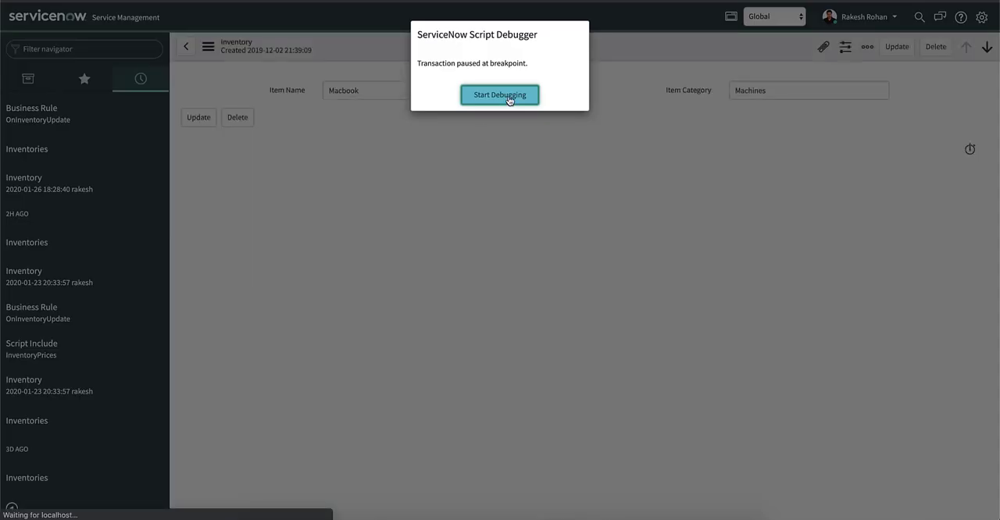
Start debugging, step into the InventoryPrices script include and back to the business rule.
{"action": "left_click", "coordinate": [500, 95]}
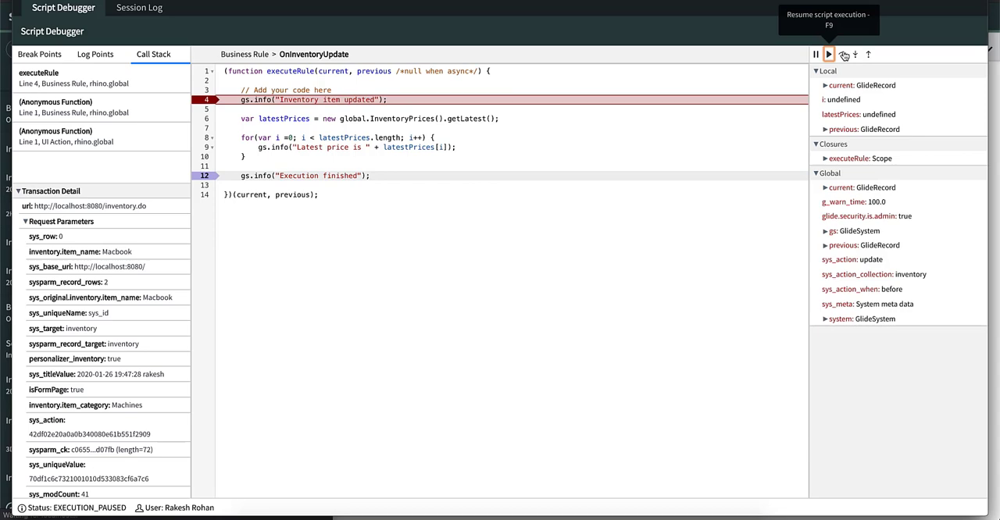
{"action": "left_click", "coordinate": [844, 54]}
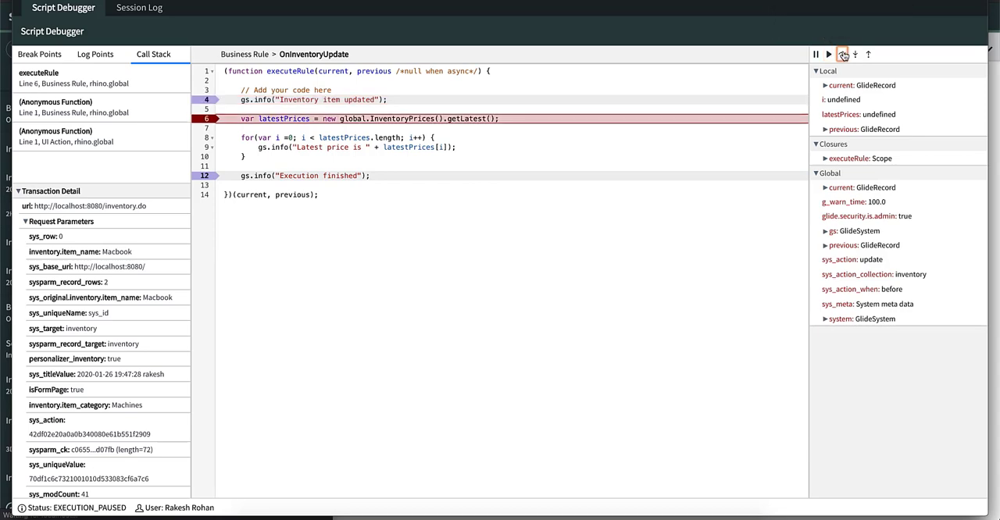
{"action": "left_click", "coordinate": [853, 53]}
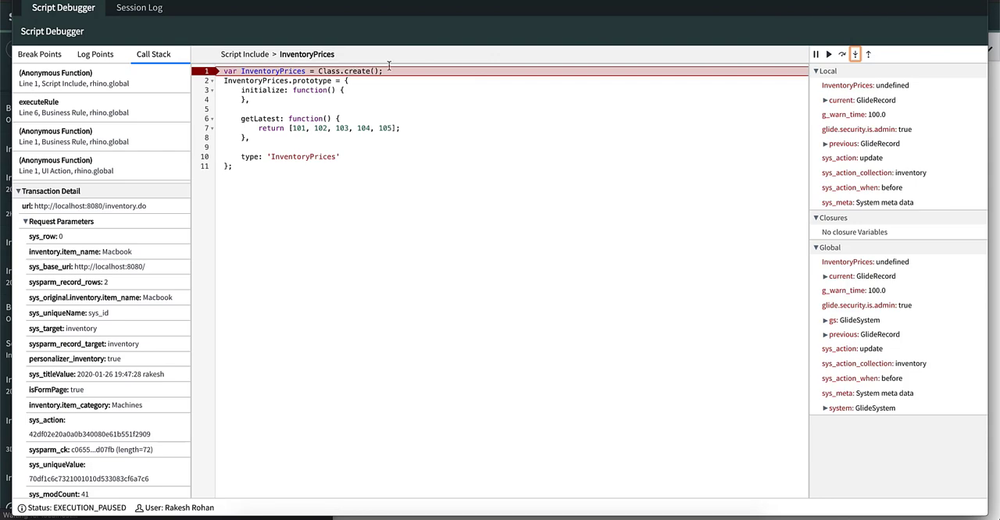
{"action": "mouse_move", "coordinate": [850, 63]}
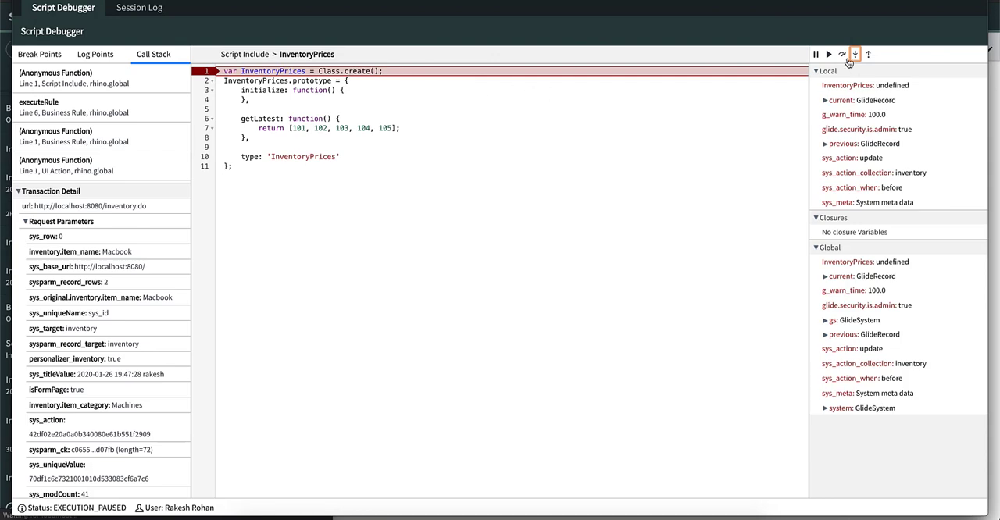
{"action": "left_click", "coordinate": [843, 53]}
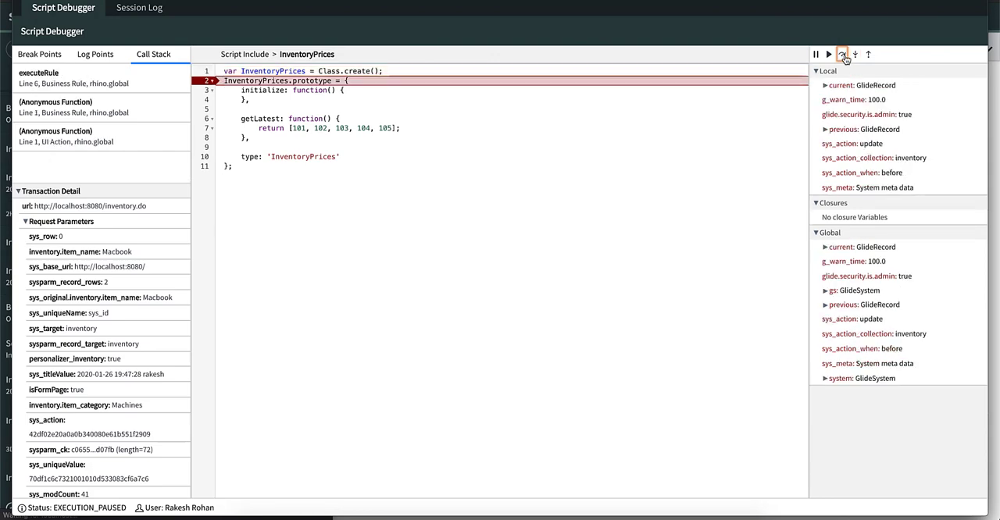
{"action": "left_click", "coordinate": [841, 54]}
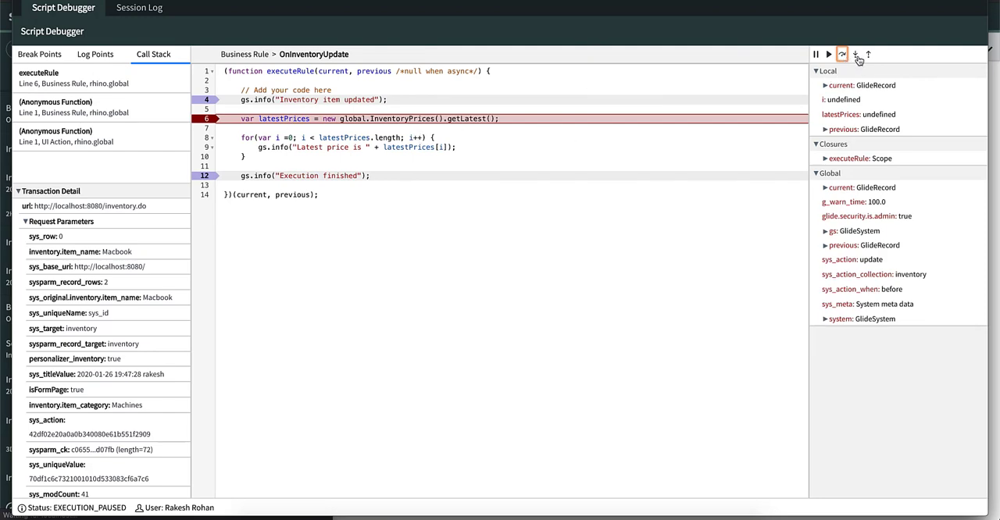
Step into and out of InventoryPrices initialize and getLatest, returning to the rule.
{"action": "left_click", "coordinate": [856, 53]}
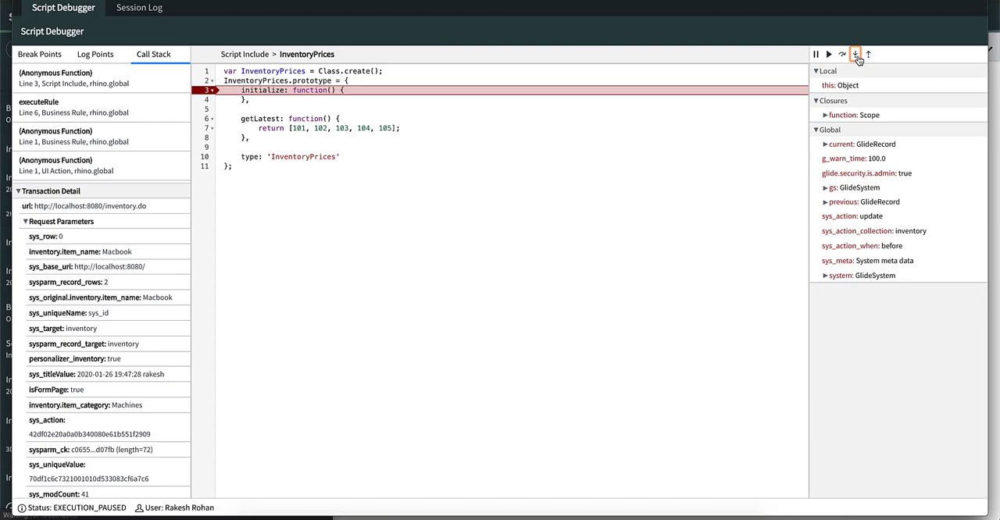
{"action": "mouse_move", "coordinate": [843, 53]}
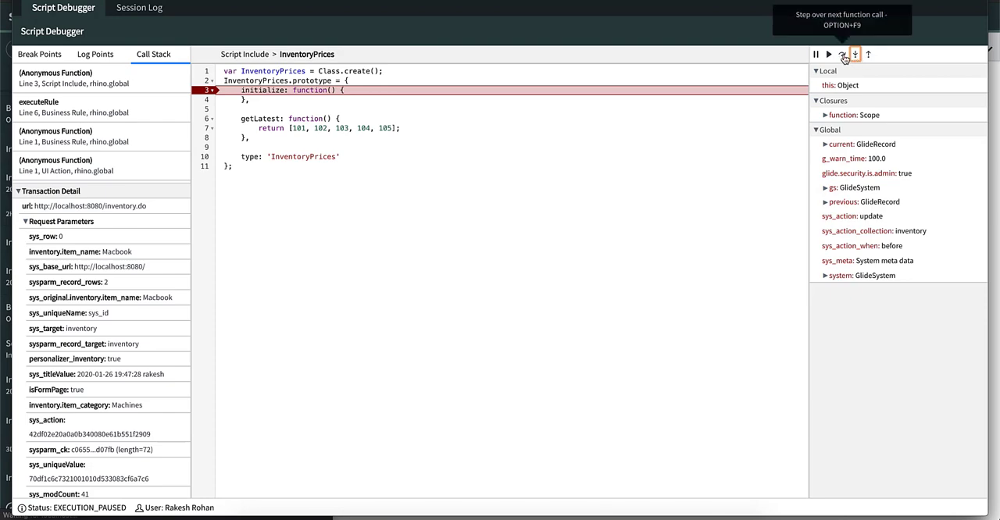
{"action": "left_click", "coordinate": [842, 53]}
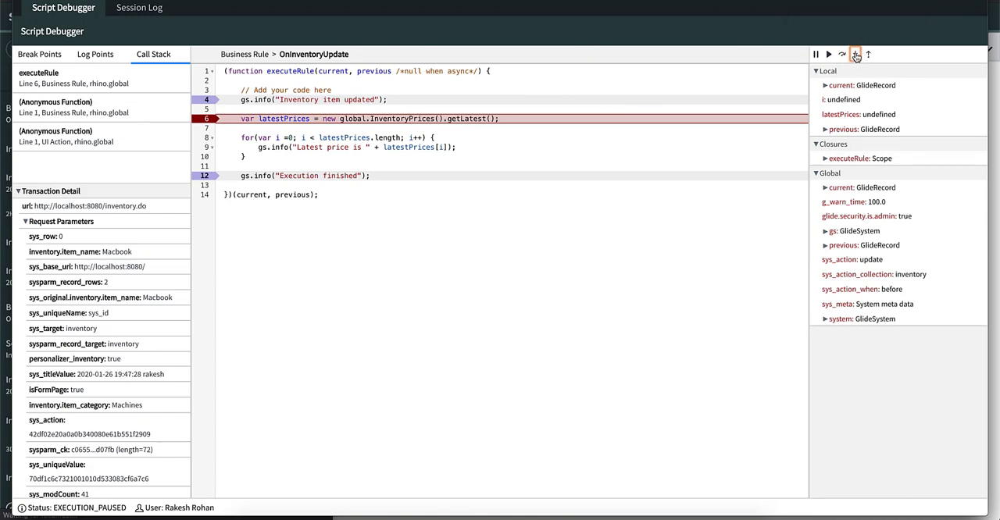
{"action": "left_click", "coordinate": [854, 53]}
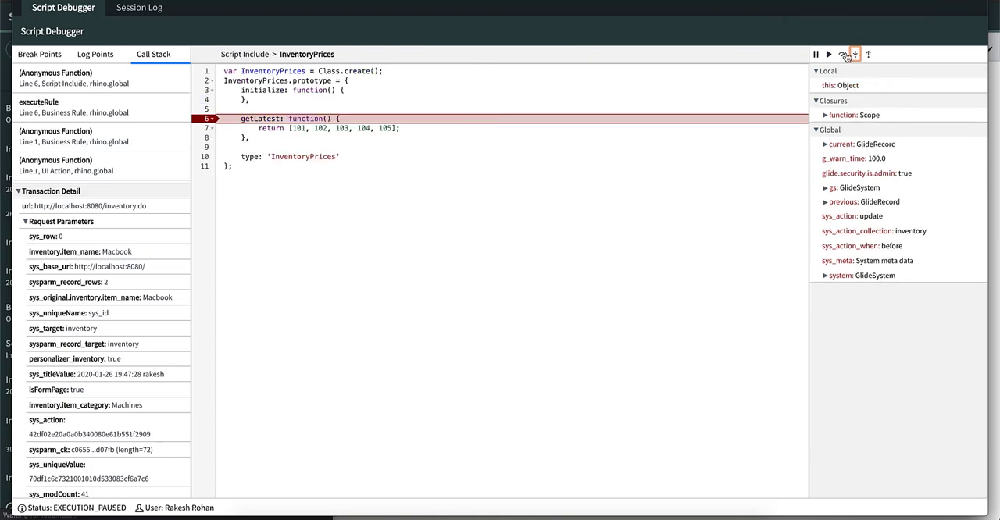
{"action": "left_click", "coordinate": [843, 53]}
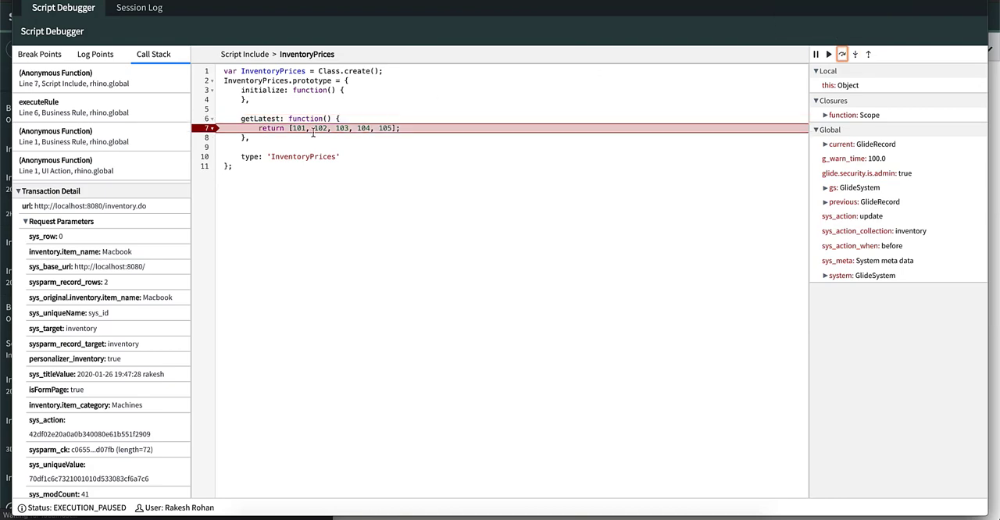
{"action": "mouse_move", "coordinate": [842, 53]}
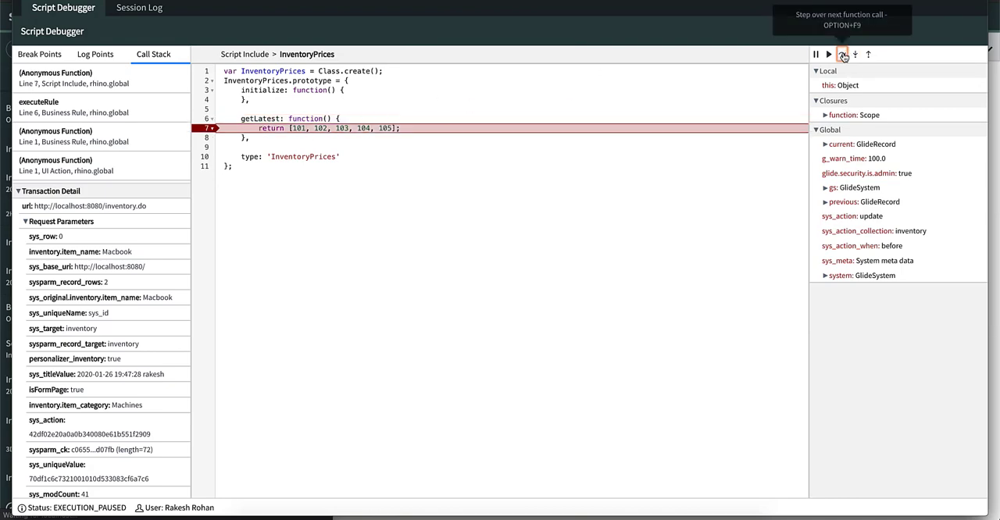
{"action": "left_click", "coordinate": [842, 53]}
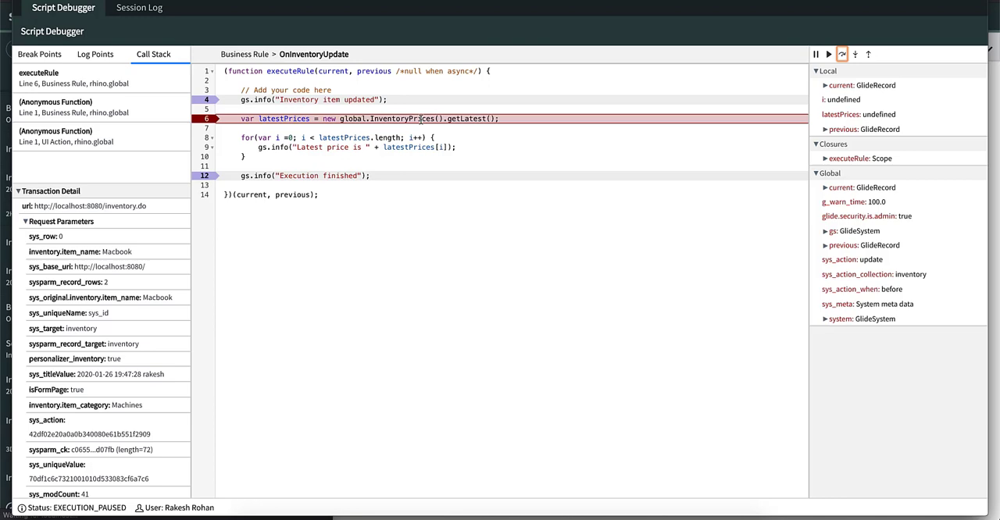
{"action": "mouse_move", "coordinate": [828, 53]}
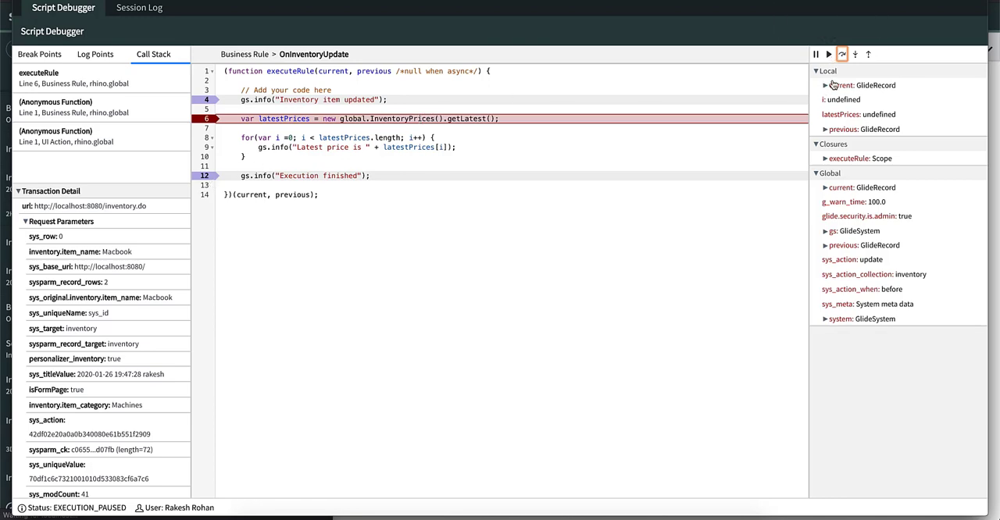
Resume to the Execution finished line, then let the script complete.
{"action": "left_click", "coordinate": [828, 54]}
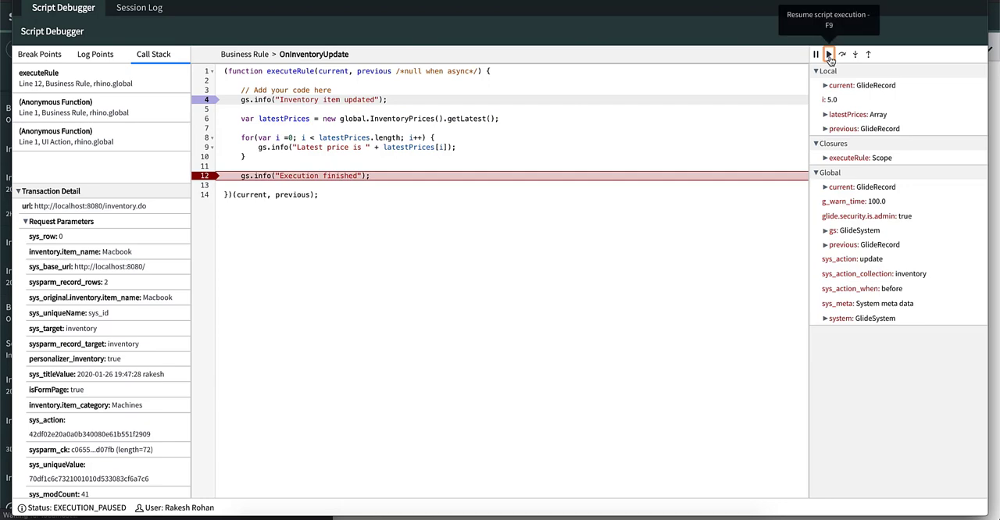
{"action": "left_click", "coordinate": [828, 53]}
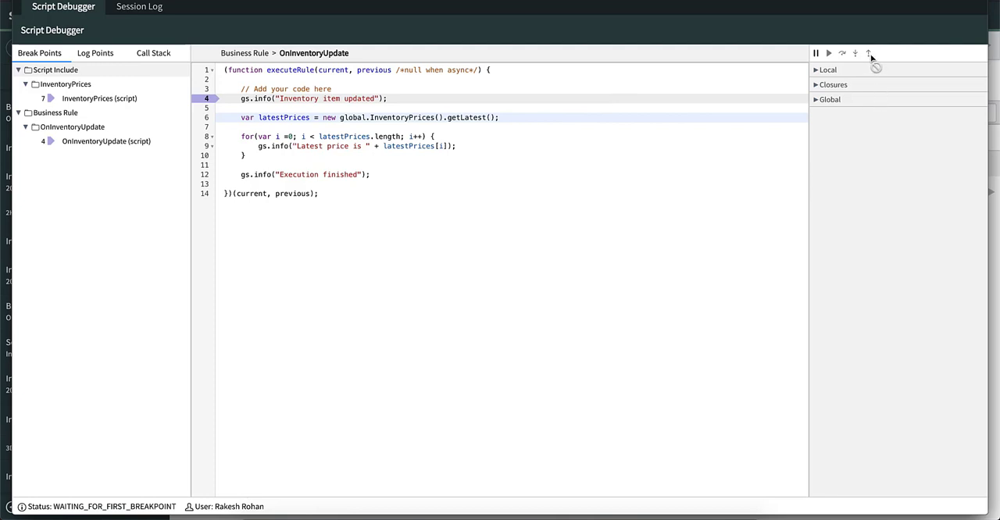
{"action": "mouse_move", "coordinate": [91, 101]}
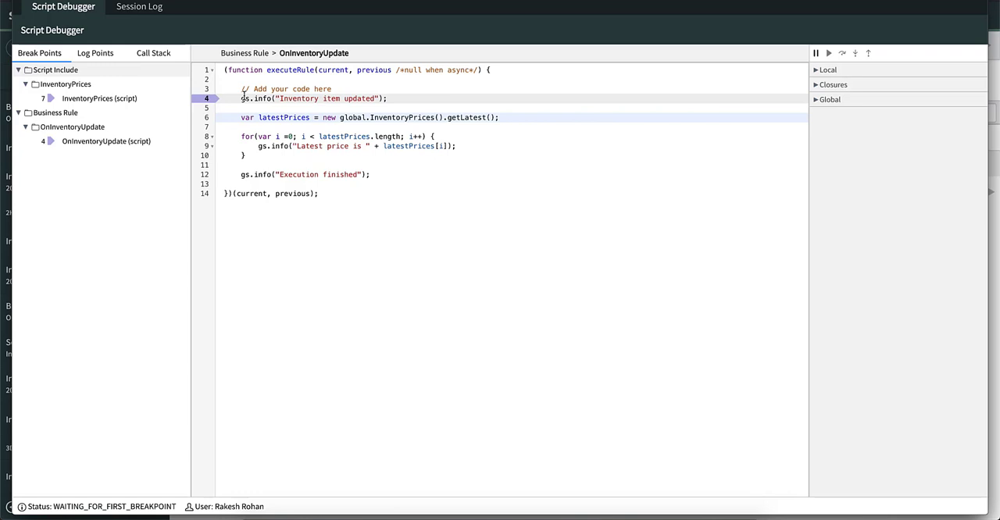
Show the InventoryPrices script include with its line 7 breakpoint from the Break Points tab.
{"action": "left_click", "coordinate": [100, 96]}
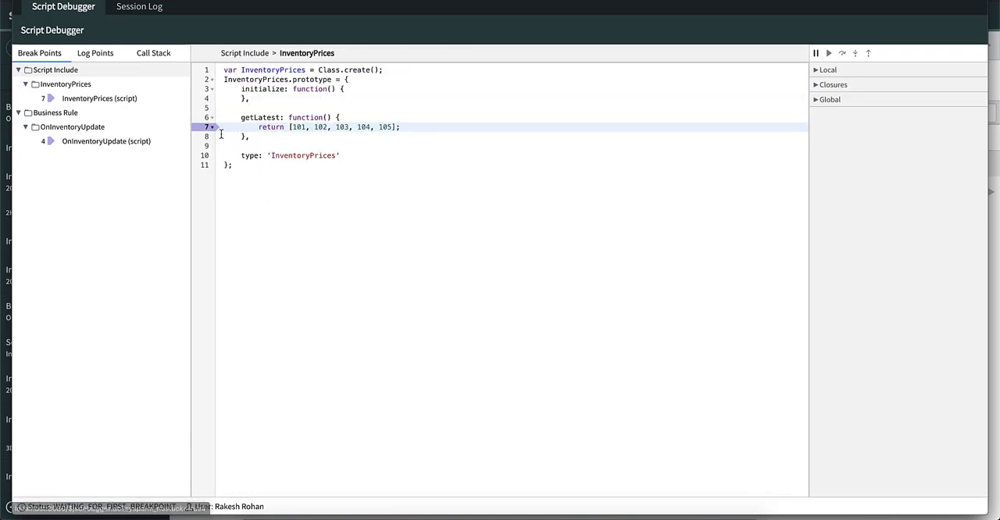
{"action": "mouse_move", "coordinate": [329, 141]}
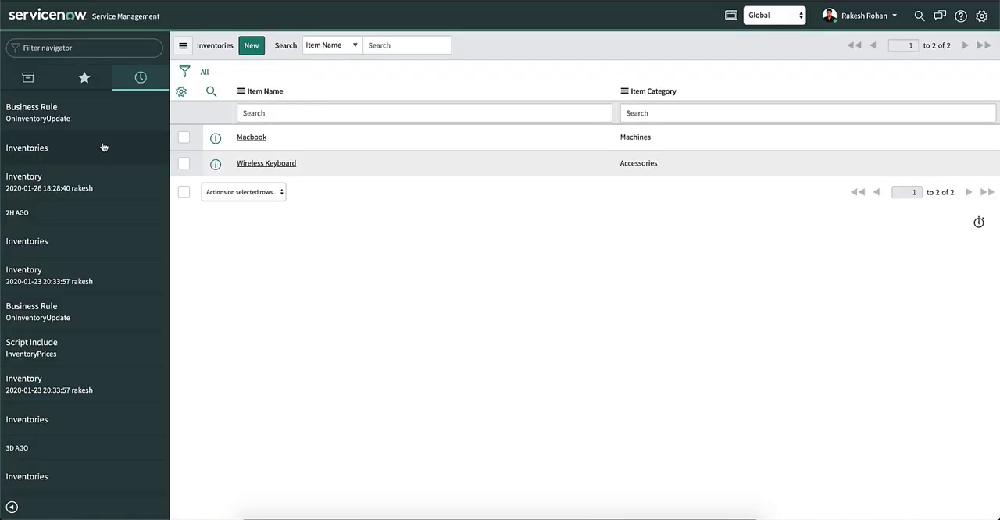
{"action": "mouse_move", "coordinate": [250, 138]}
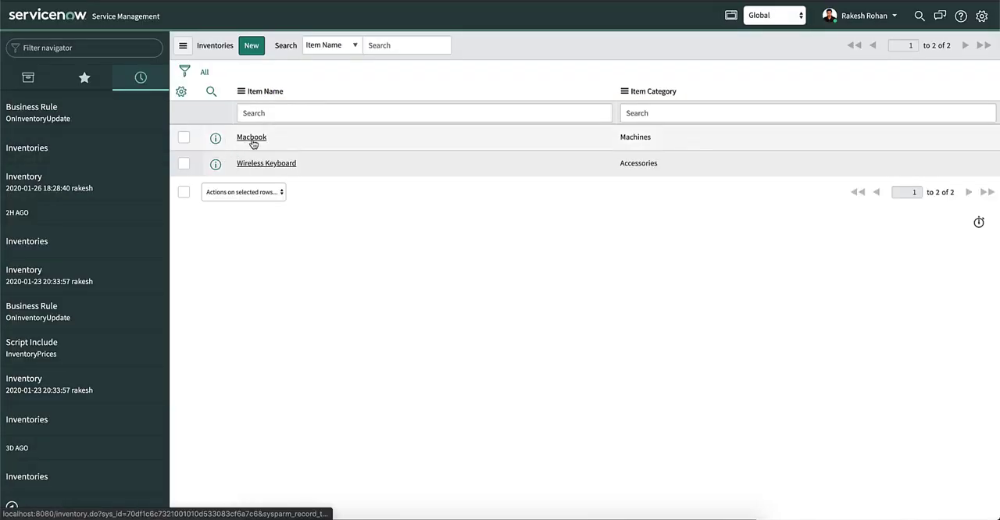
Set the Macbook item's category to 'Machine' and update it, pausing at the line 4 breakpoint.
{"action": "left_click", "coordinate": [250, 138]}
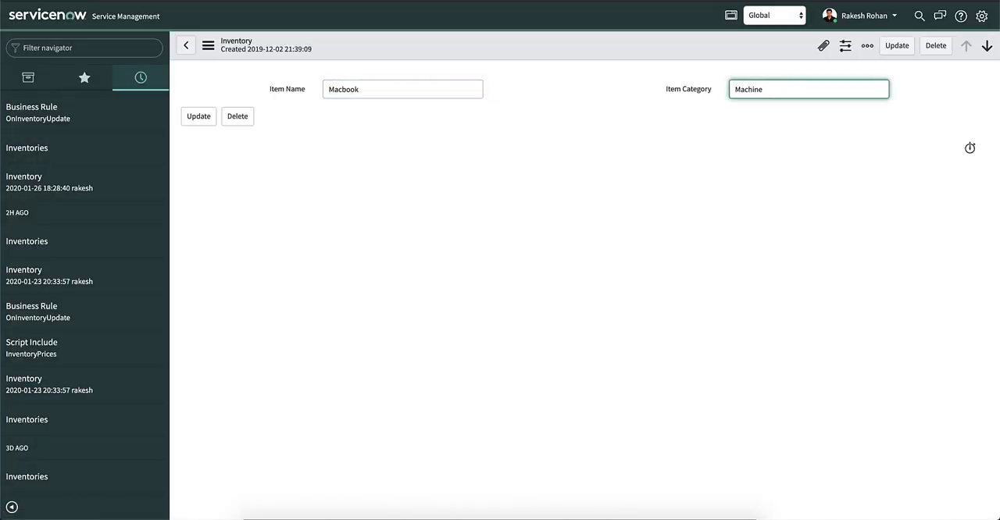
{"action": "left_click", "coordinate": [198, 116]}
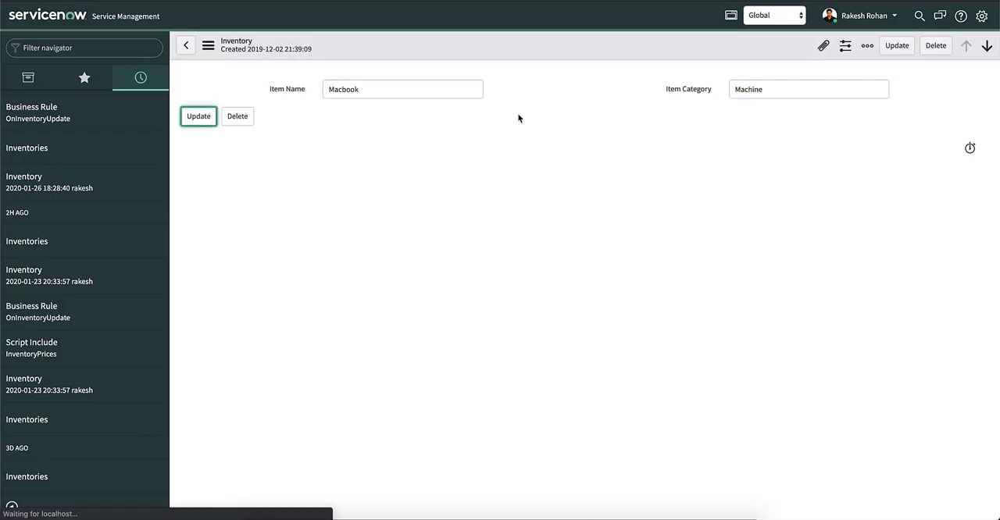
{"action": "left_click", "coordinate": [199, 116]}
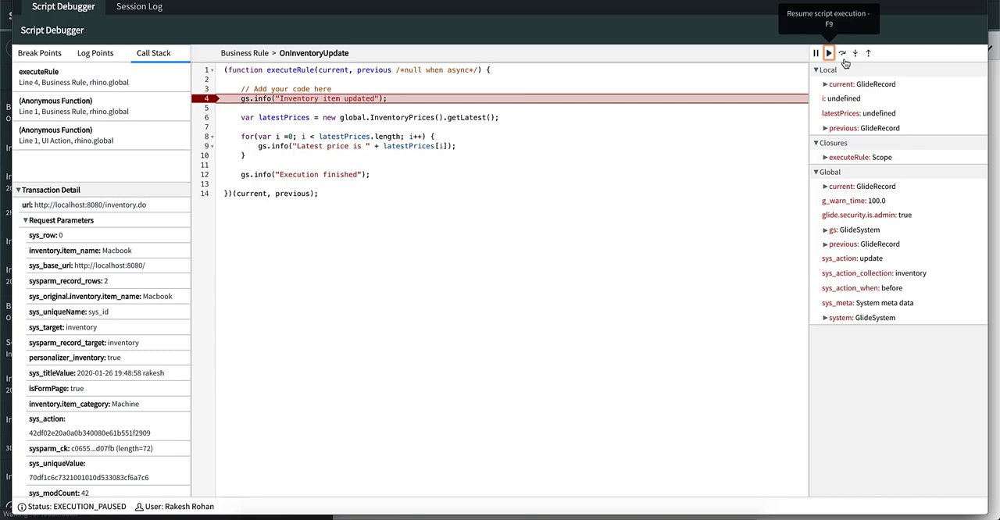
Resume to InventoryPrices line 7, step out to the rule's line 6, advance to line 8, then step out to finish.
{"action": "left_click", "coordinate": [842, 53]}
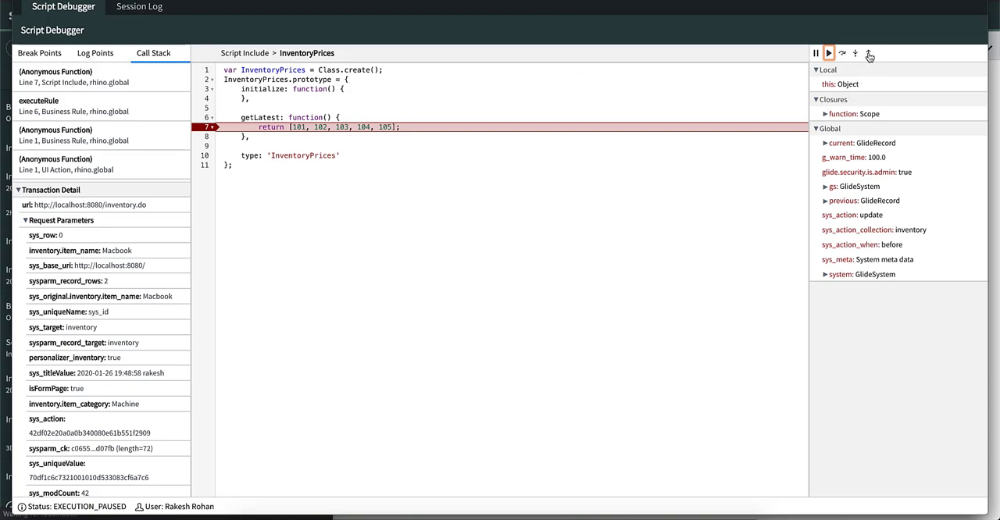
{"action": "left_click", "coordinate": [869, 53]}
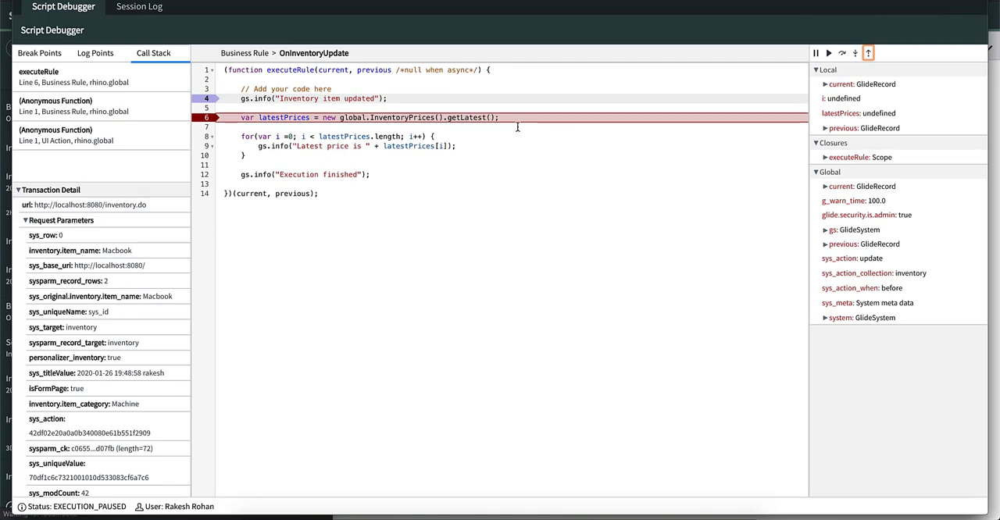
{"action": "mouse_move", "coordinate": [843, 53]}
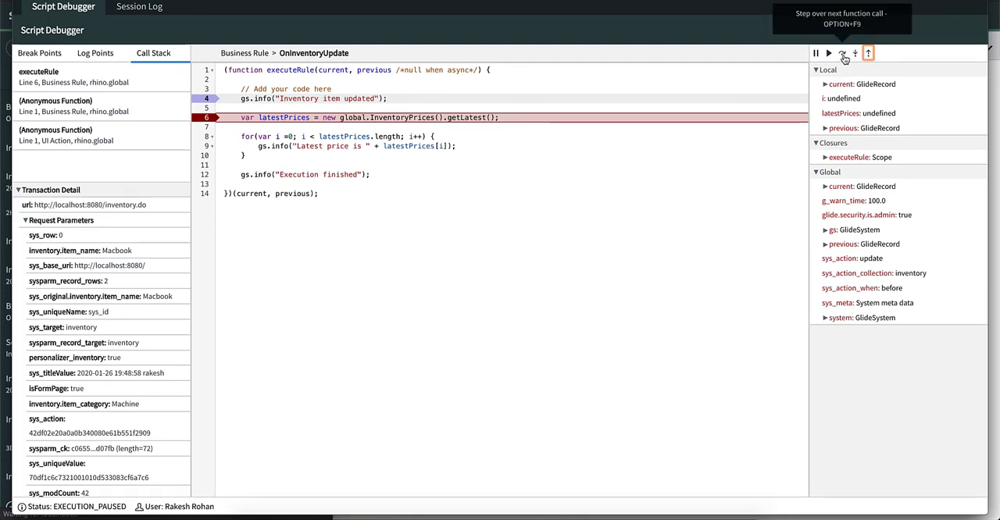
{"action": "left_click", "coordinate": [842, 53]}
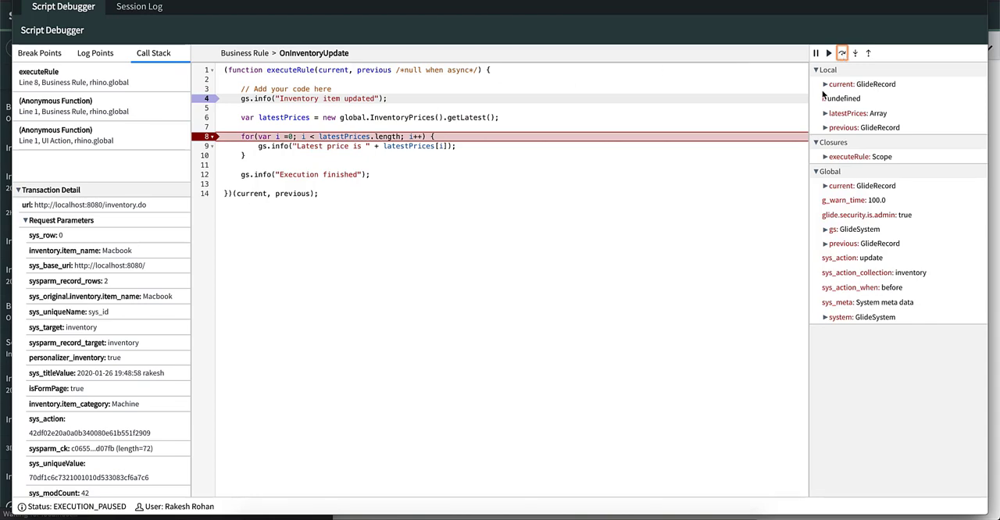
{"action": "mouse_move", "coordinate": [868, 53]}
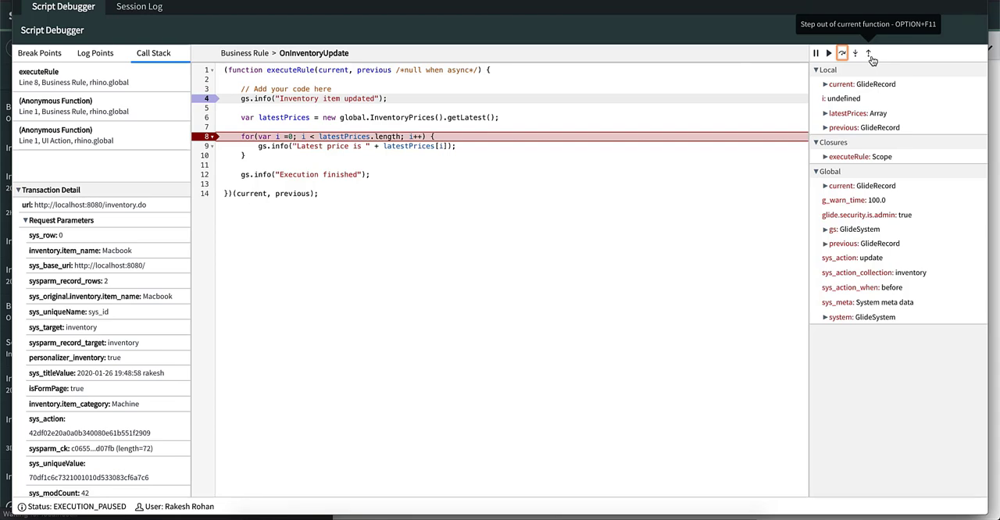
{"action": "left_click", "coordinate": [869, 54]}
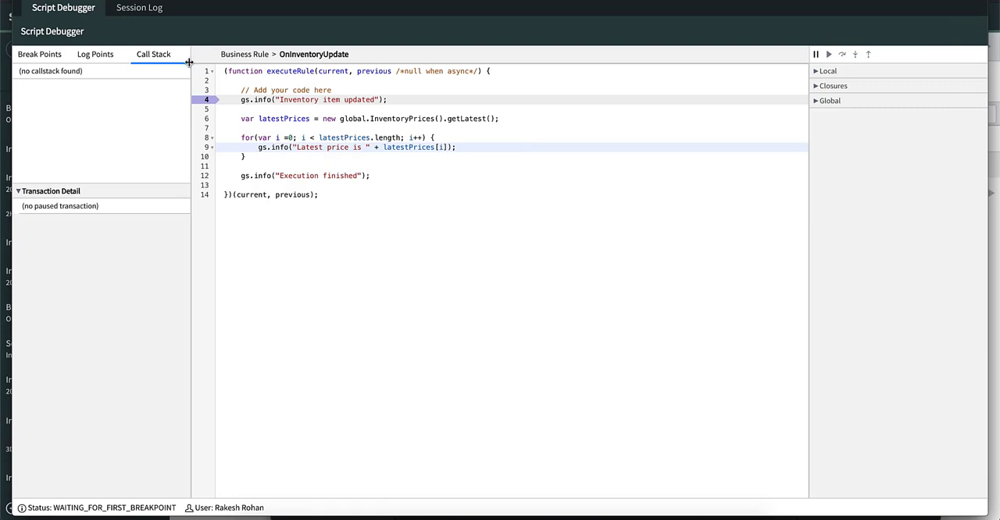
{"action": "mouse_move", "coordinate": [768, 153]}
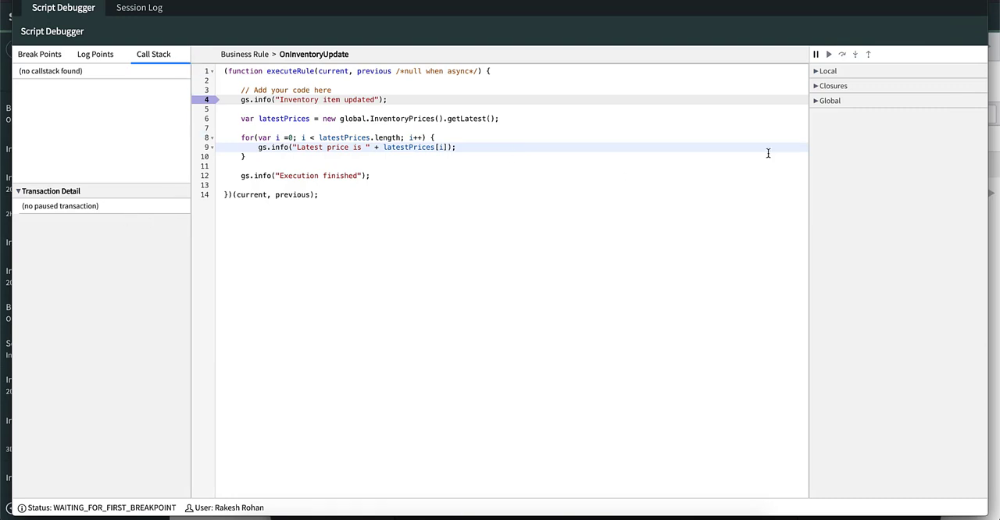
{"action": "mouse_move", "coordinate": [944, 234]}
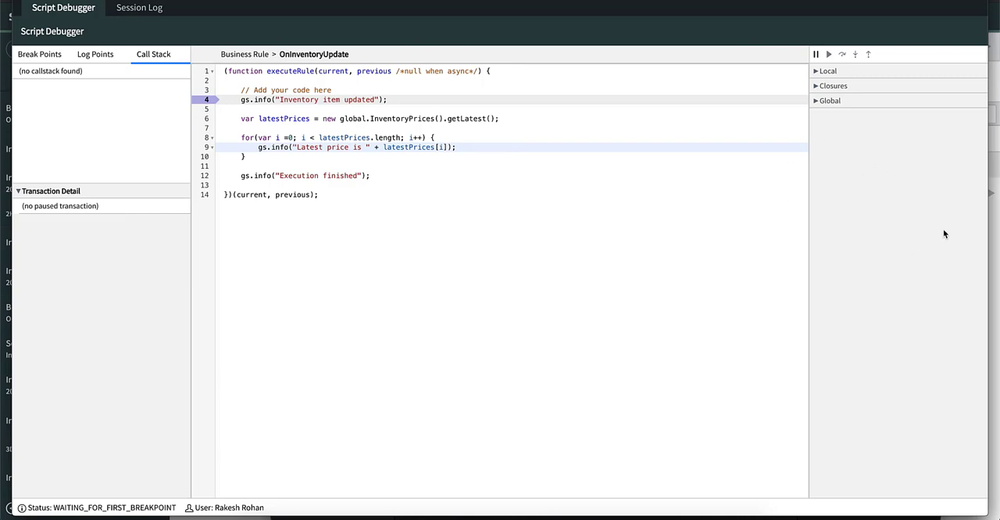
{"action": "mouse_move", "coordinate": [559, 102]}
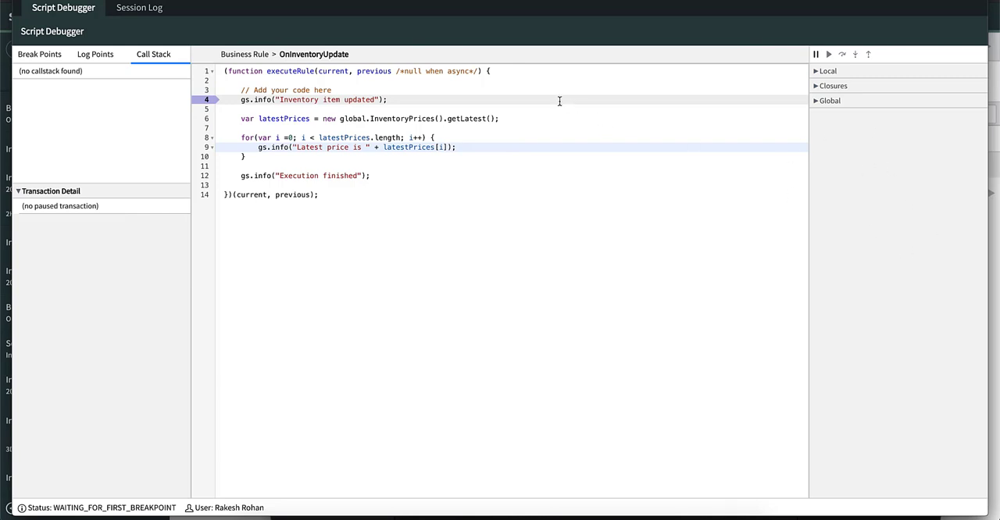